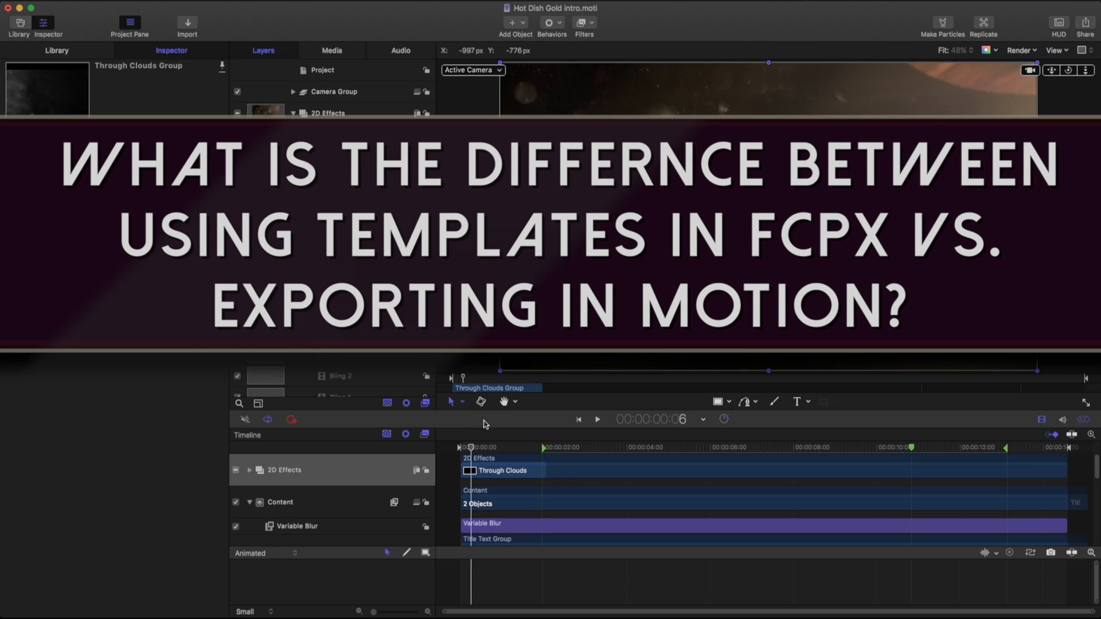
Step: Scrub the Hot Dish title, then switch off the Through Clouds and Dust background groups
{"action": "left_click", "coordinate": [708, 462]}
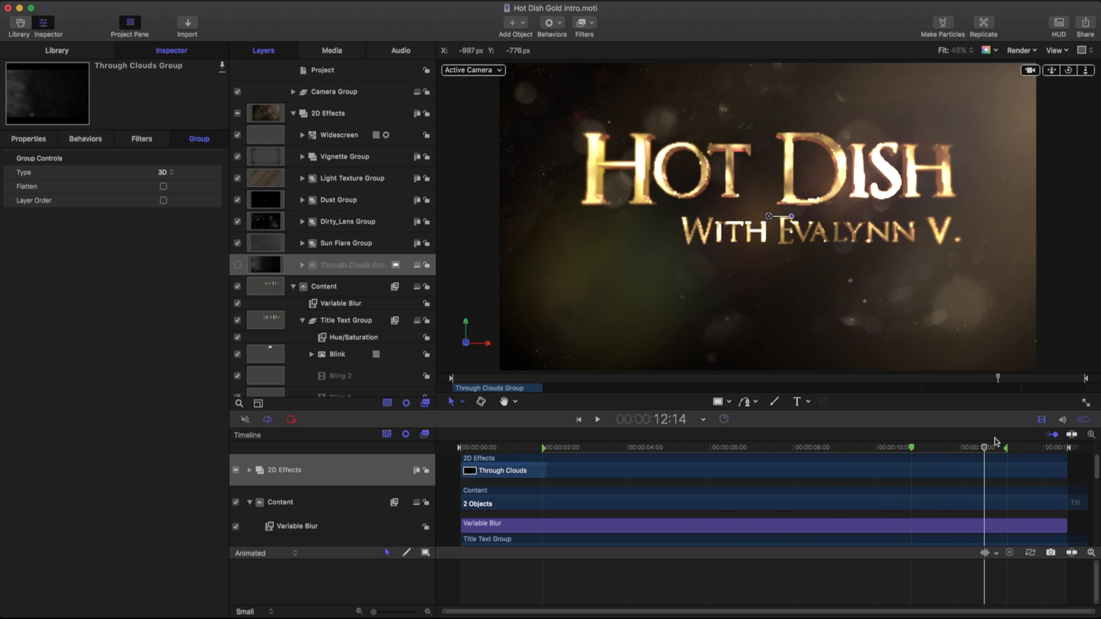
{"action": "left_click", "coordinate": [516, 448]}
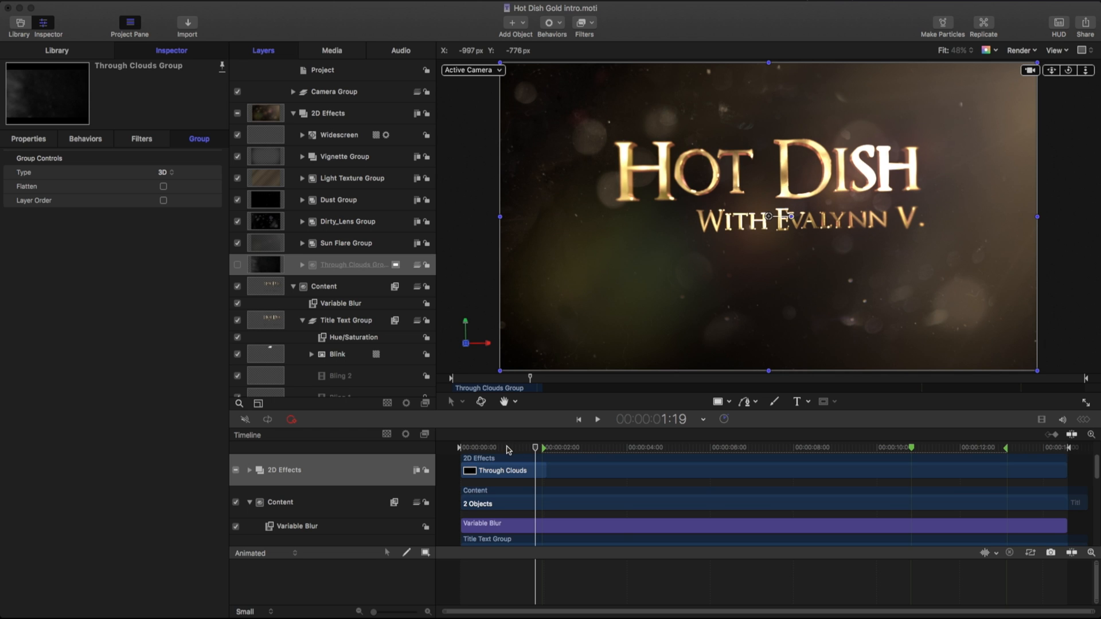
{"action": "left_click", "coordinate": [355, 264]}
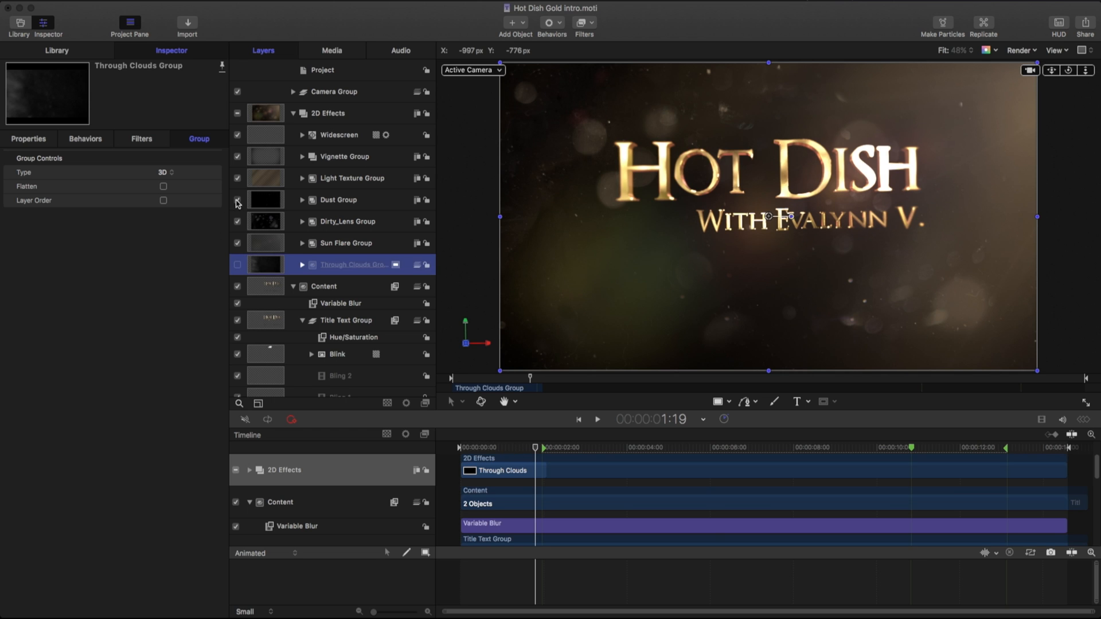
{"action": "left_click", "coordinate": [236, 200]}
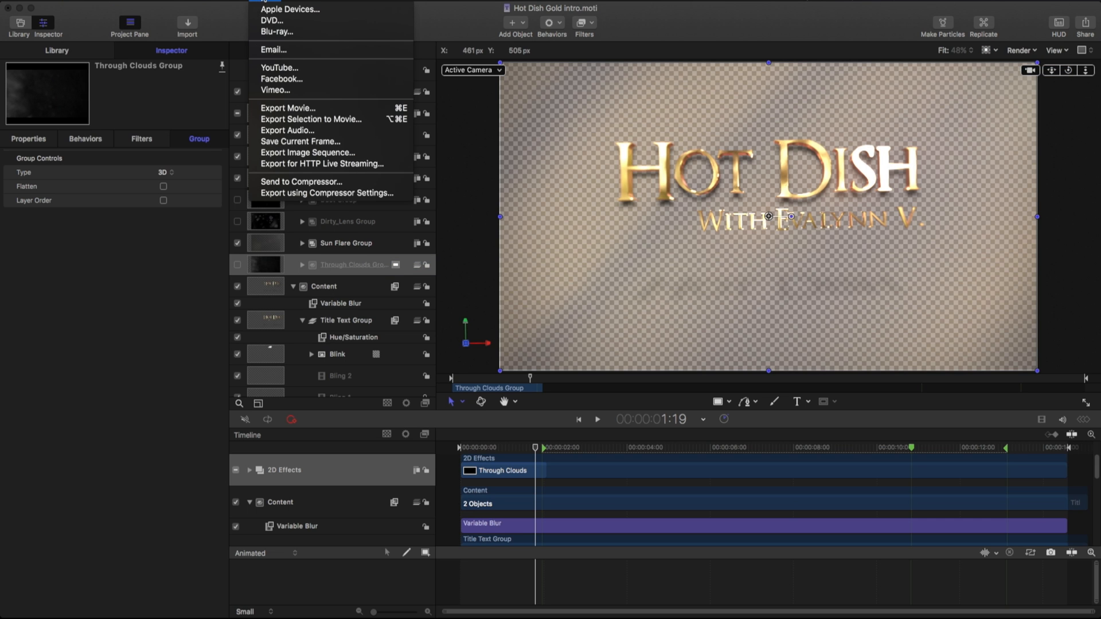
Step: Start a movie export and confirm the Render settings use Color + Alpha
{"action": "left_click", "coordinate": [288, 108]}
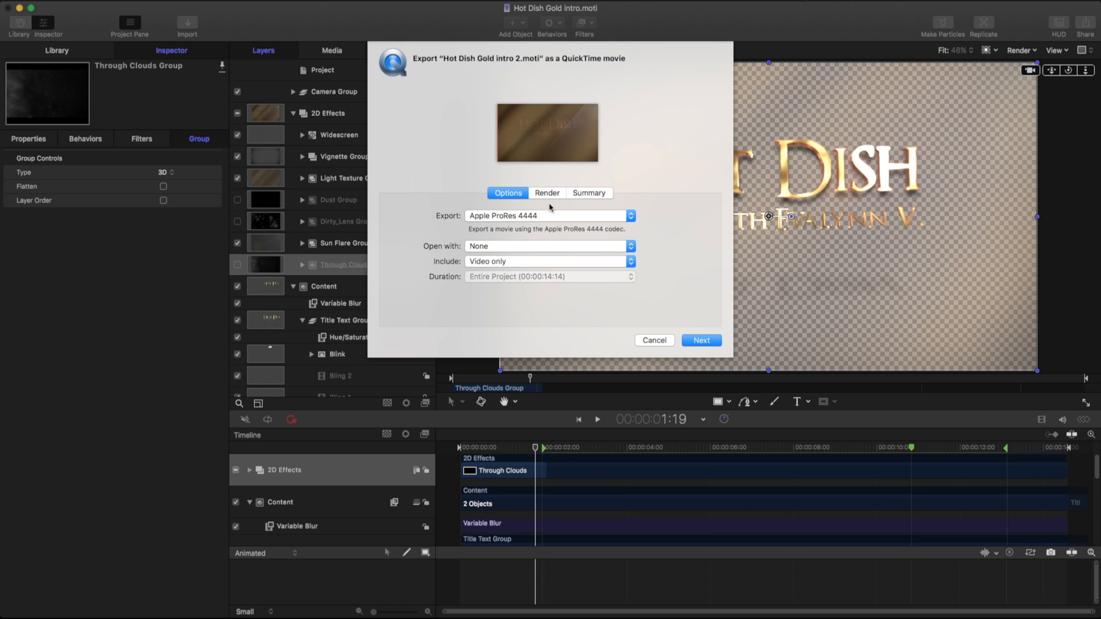
{"action": "left_click", "coordinate": [547, 192]}
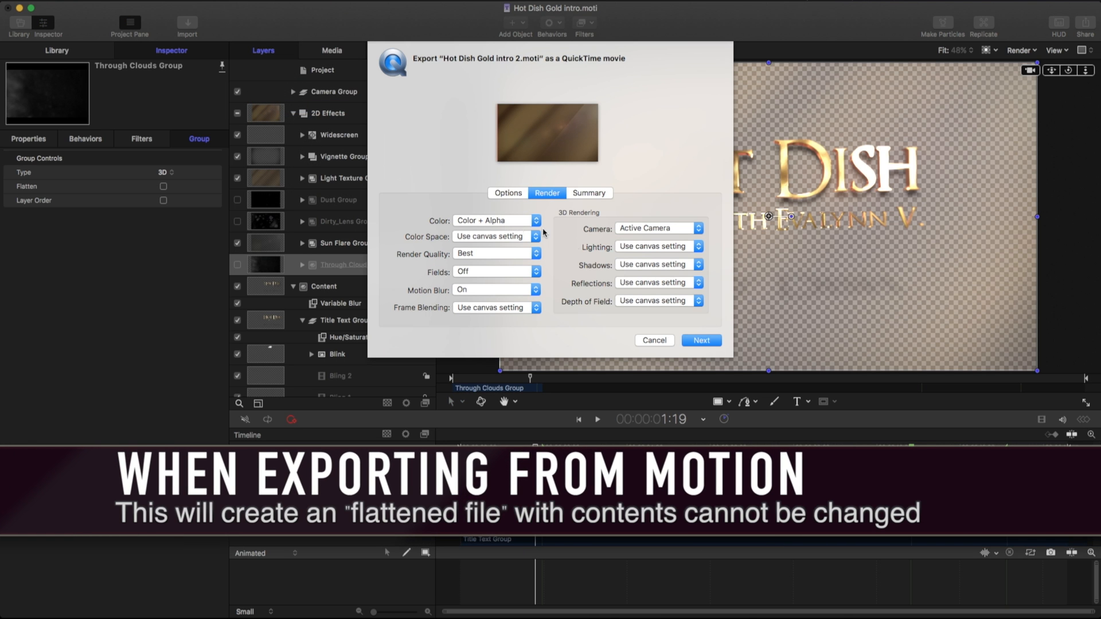
{"action": "left_click", "coordinate": [702, 340]}
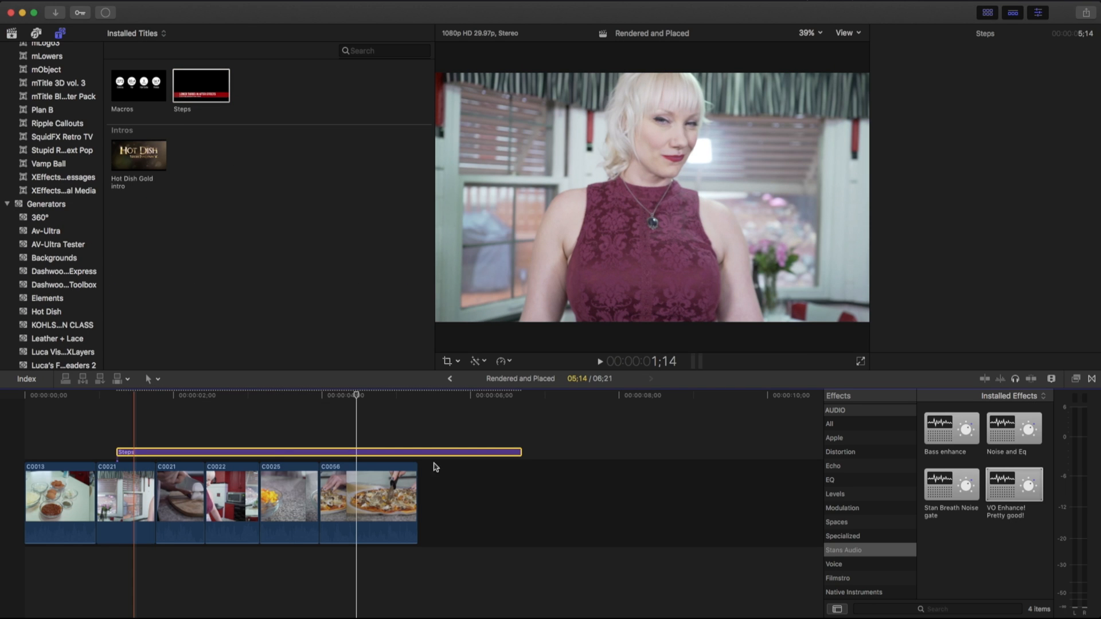
Step: Trim the Steps lower-third clip shorter and pick a new fill colour from the Colors window
{"action": "left_click_drag", "start_coordinate": [521, 452], "coordinate": [289, 452]}
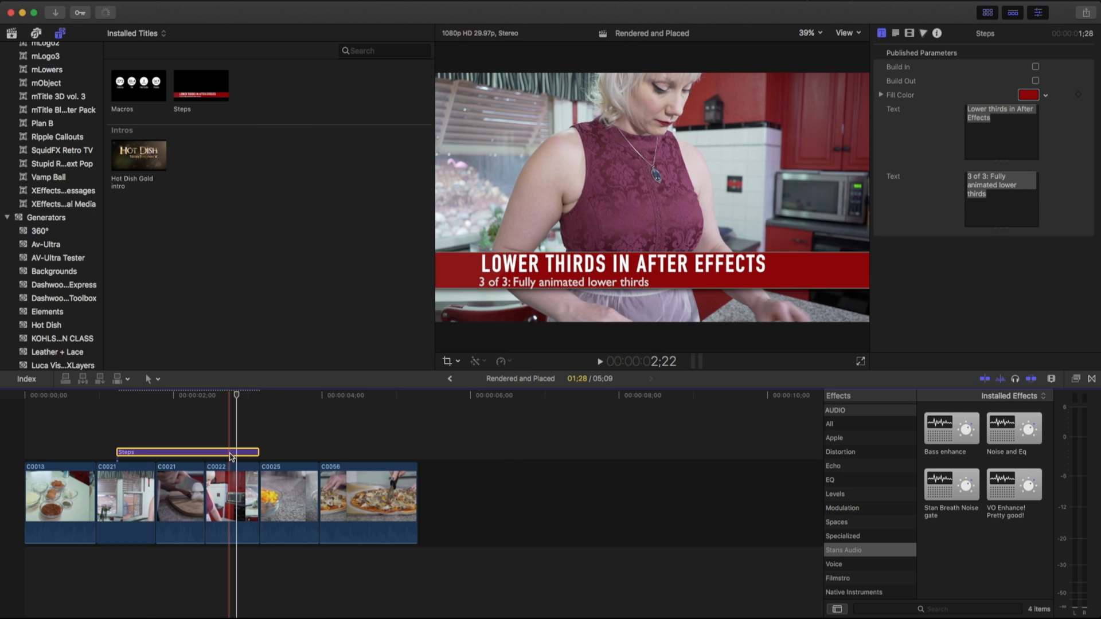
{"action": "left_click", "coordinate": [1030, 95]}
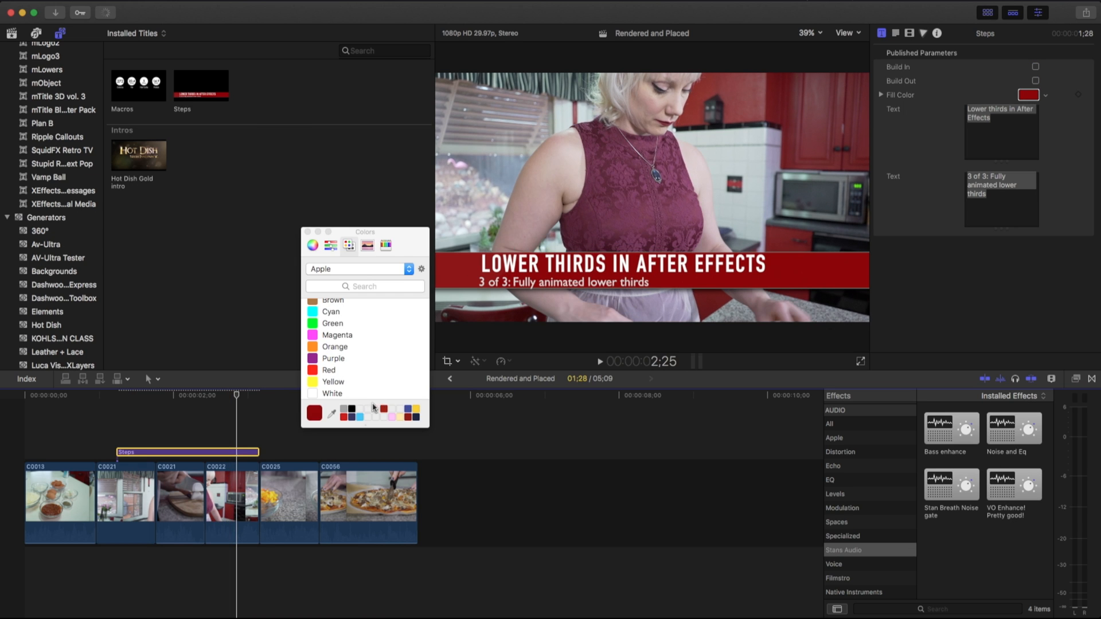
{"action": "left_click", "coordinate": [333, 358]}
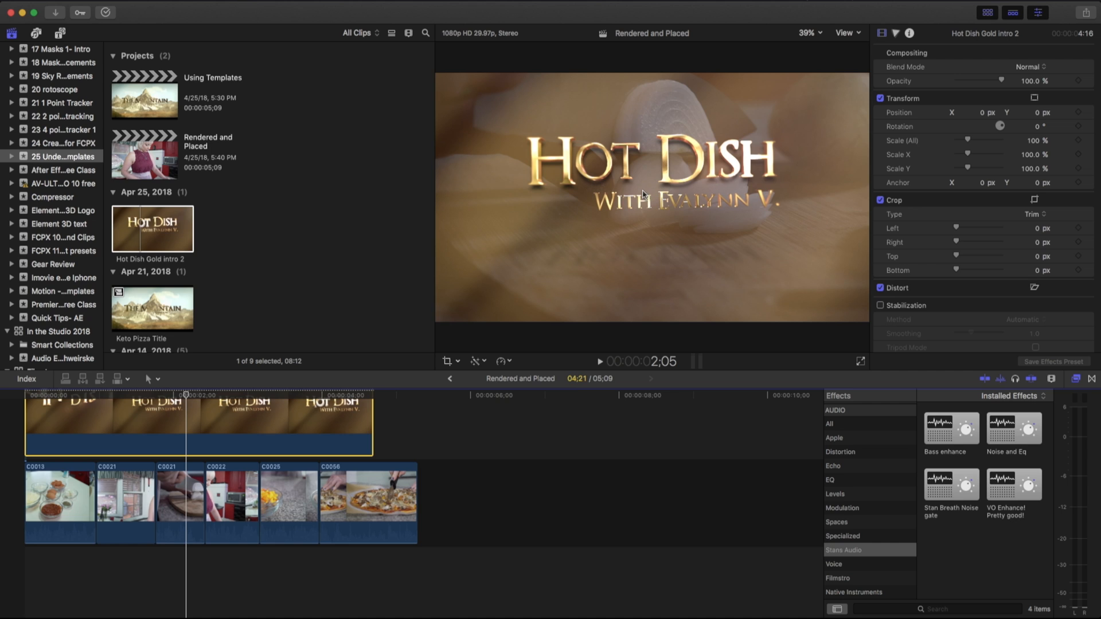
Step: Set the intro clip's Blend Mode to Add, then switch to the Using Templates project
{"action": "left_click", "coordinate": [1035, 67]}
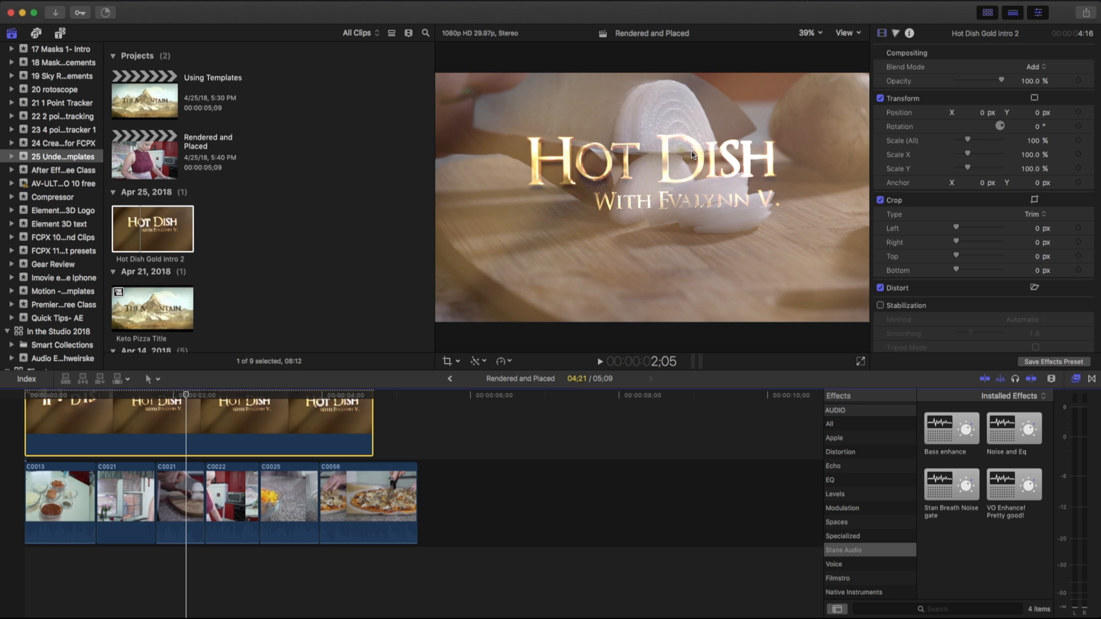
{"action": "left_click", "coordinate": [145, 101]}
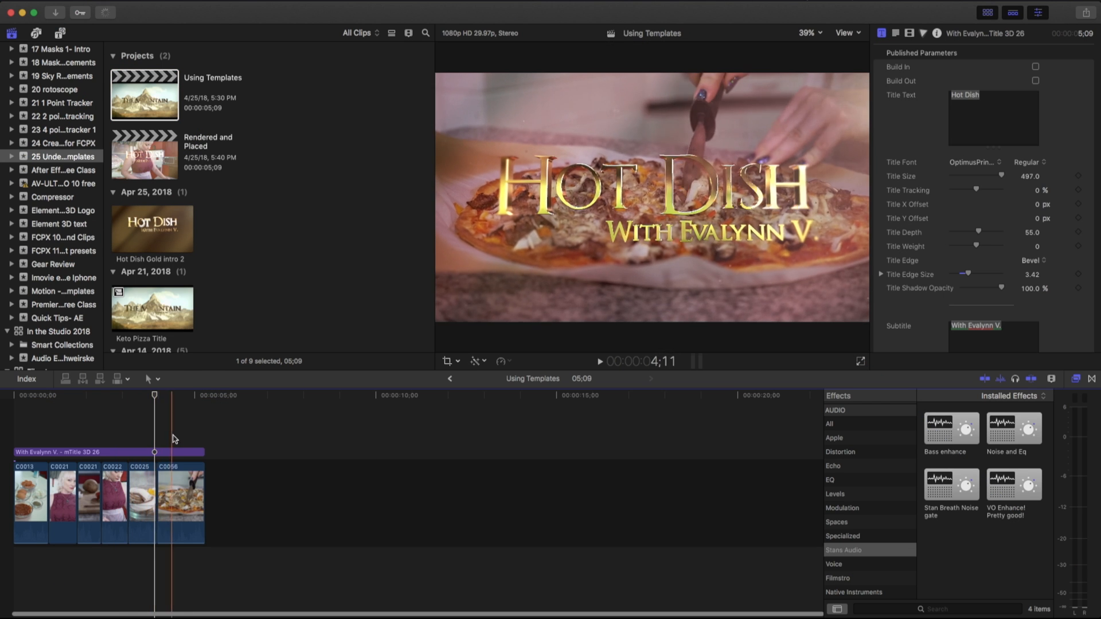
Step: Select the Hot Dish 3D title clip and reposition its text with the viewer's on-screen controls
{"action": "left_click", "coordinate": [109, 453]}
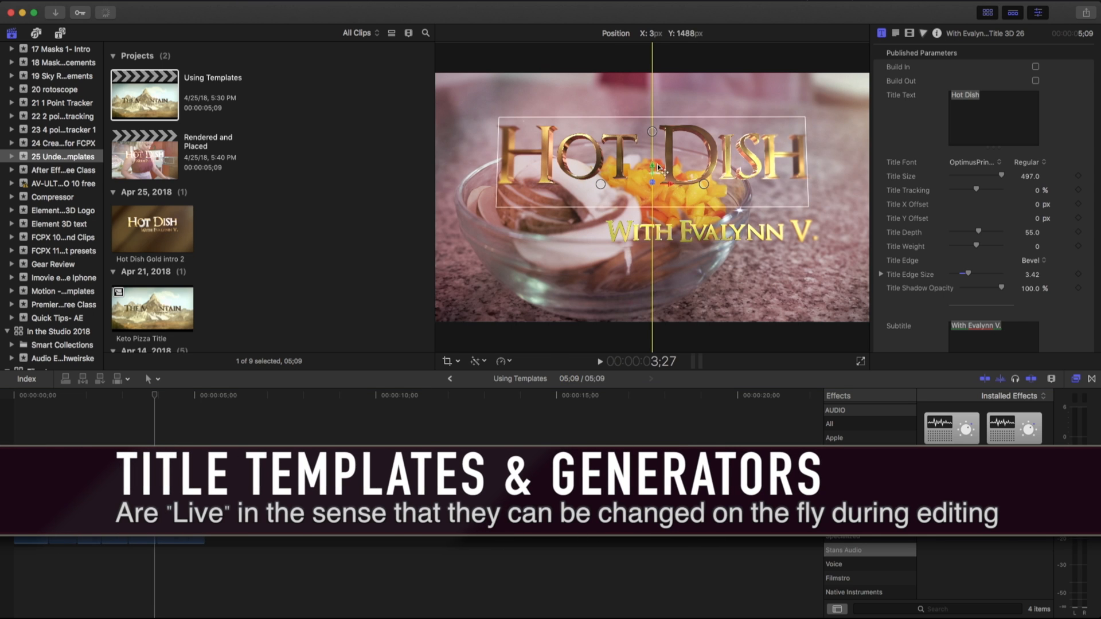
{"action": "left_click", "coordinate": [710, 233]}
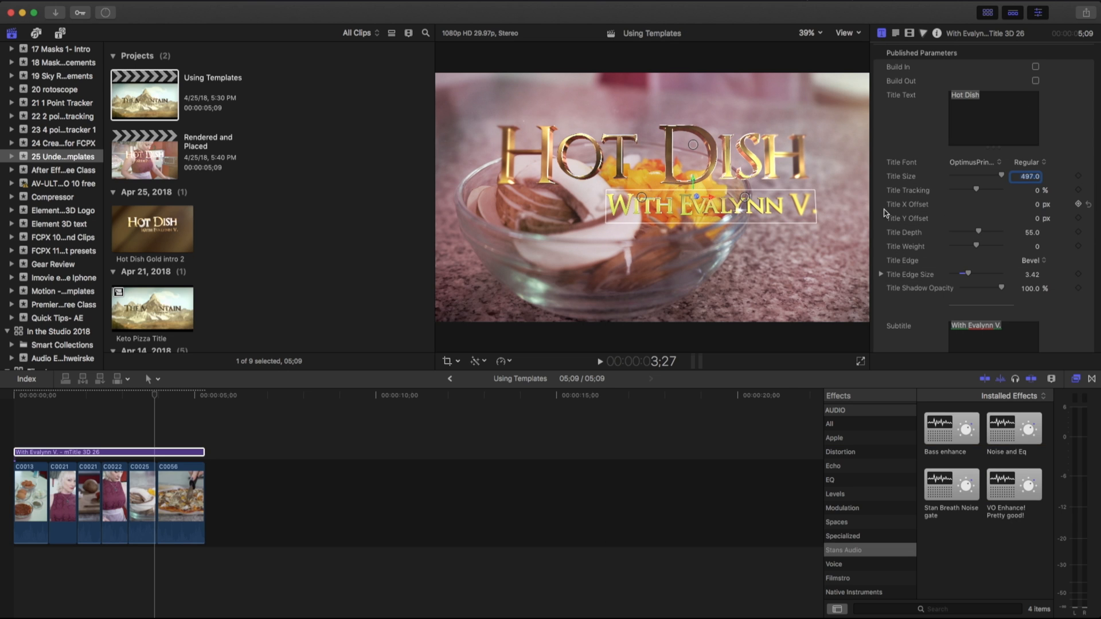
{"action": "scroll", "scroll_direction": "down", "scroll_amount": 3}
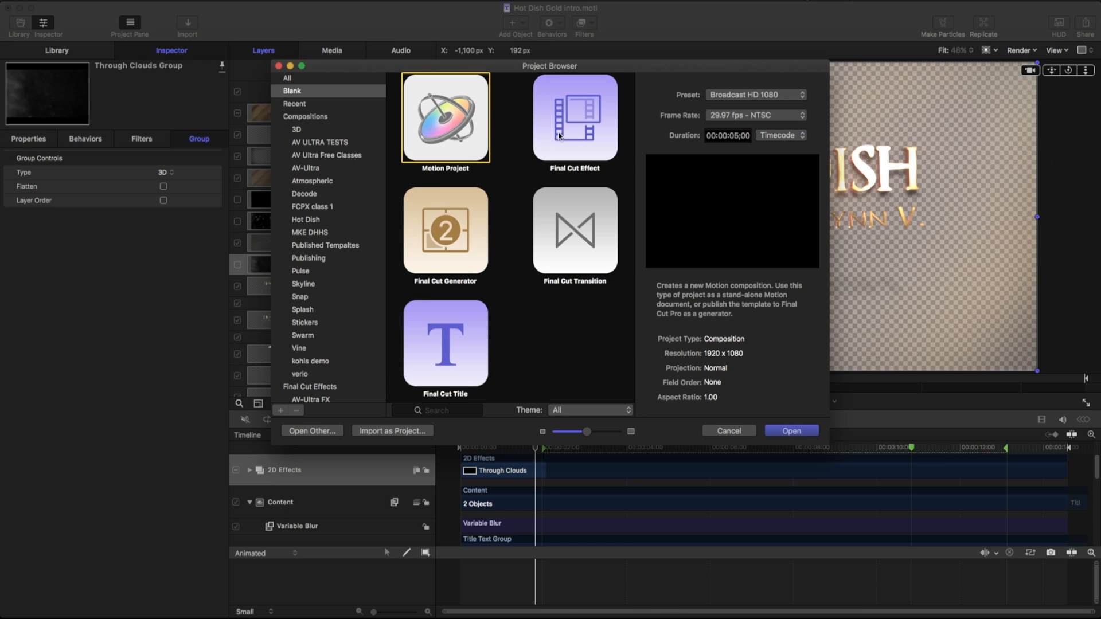
{"action": "mouse_move", "coordinate": [456, 253]}
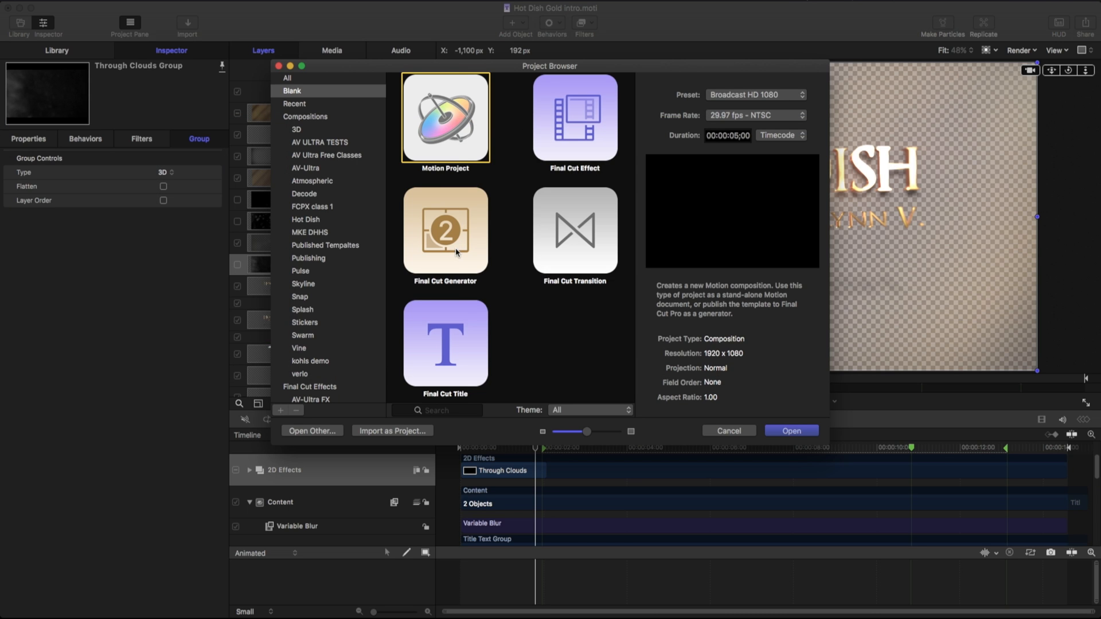
Step: Read the Title, Effect, Generator and Transition template descriptions, then start a new Final Cut Title project
{"action": "left_click", "coordinate": [445, 345]}
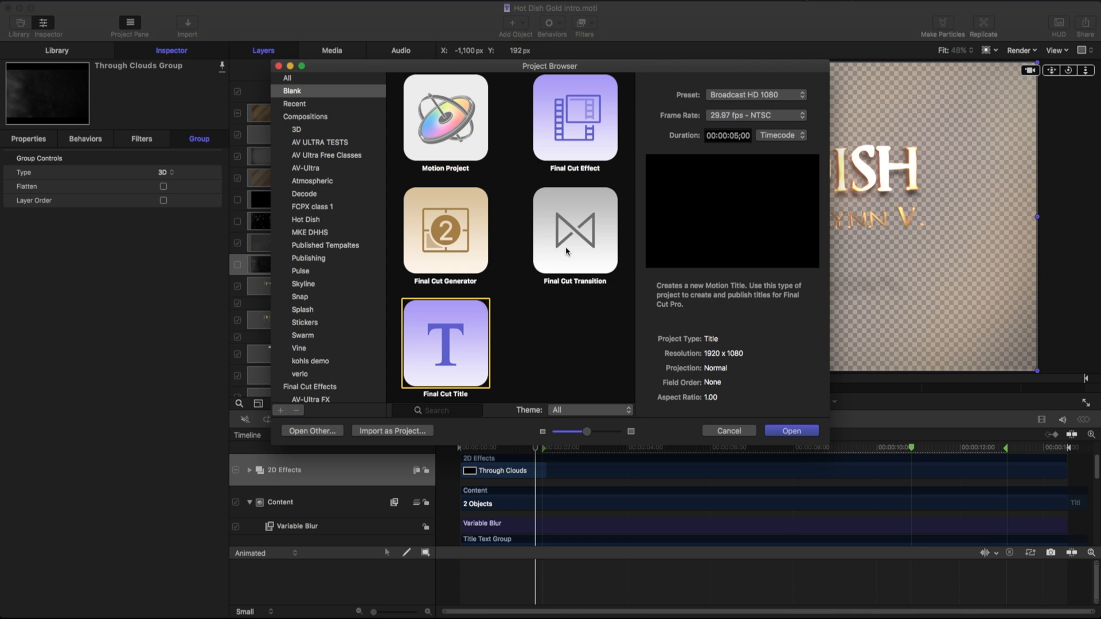
{"action": "left_click", "coordinate": [576, 117]}
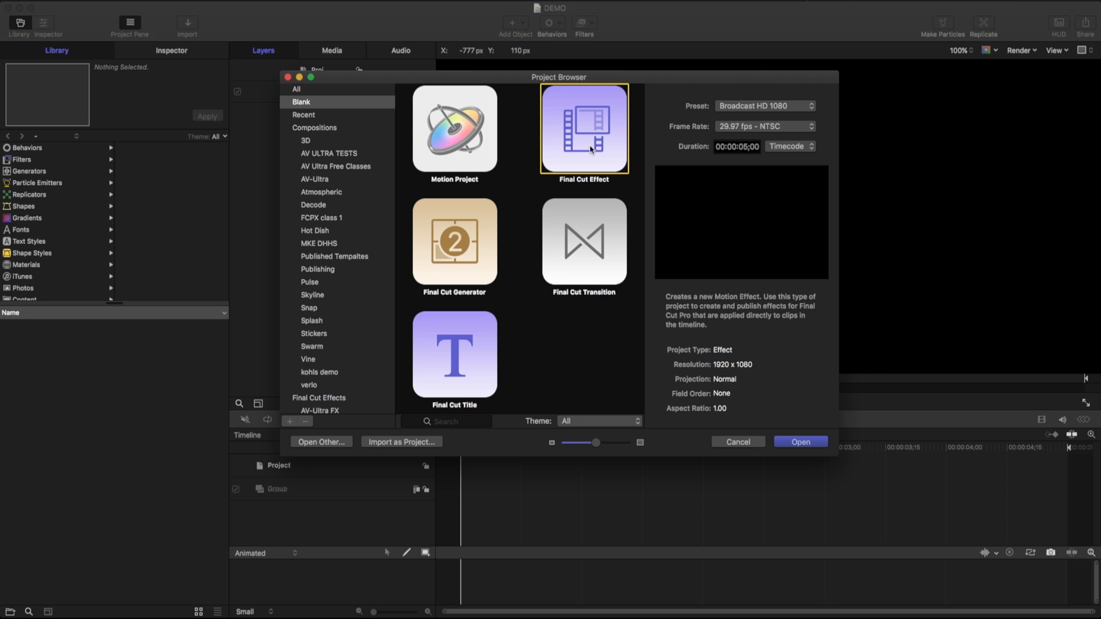
{"action": "mouse_move", "coordinate": [577, 148]}
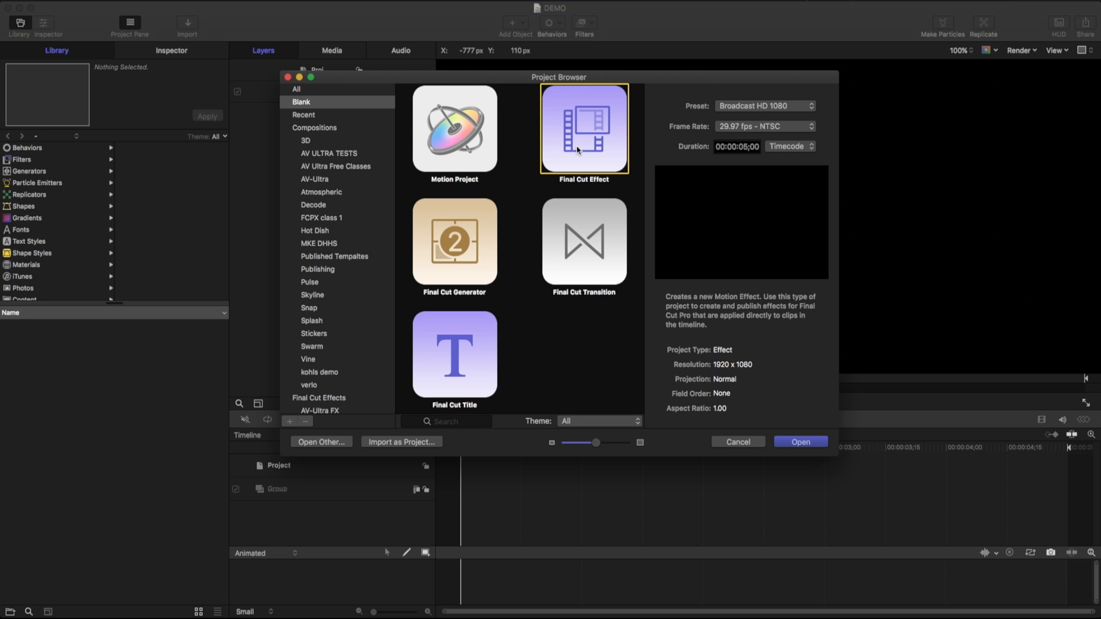
{"action": "mouse_move", "coordinate": [572, 148]}
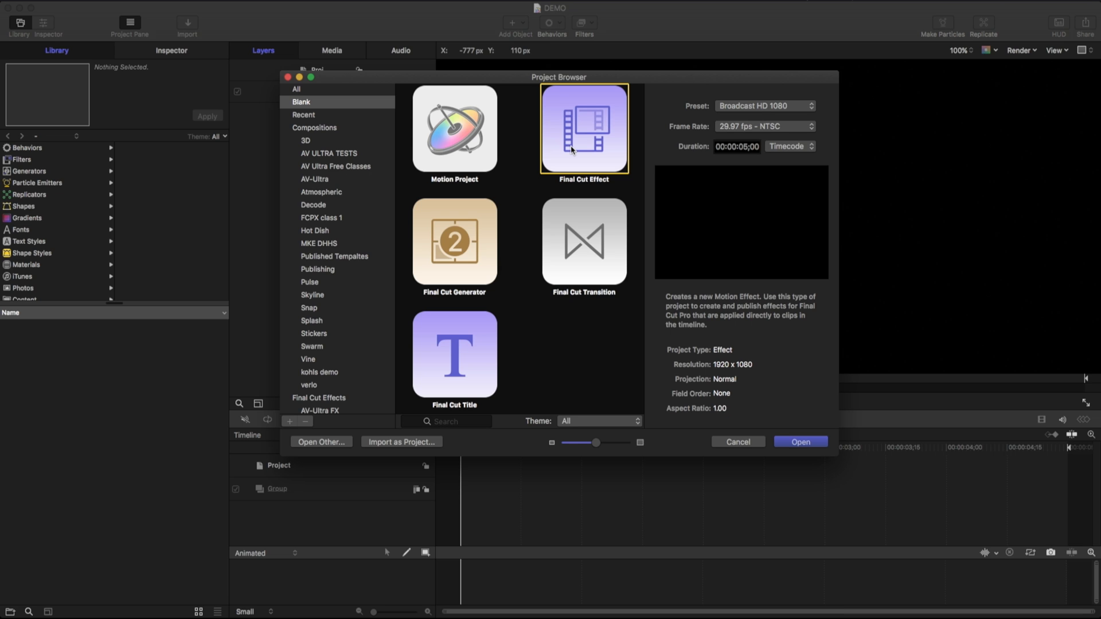
{"action": "mouse_move", "coordinate": [582, 225]}
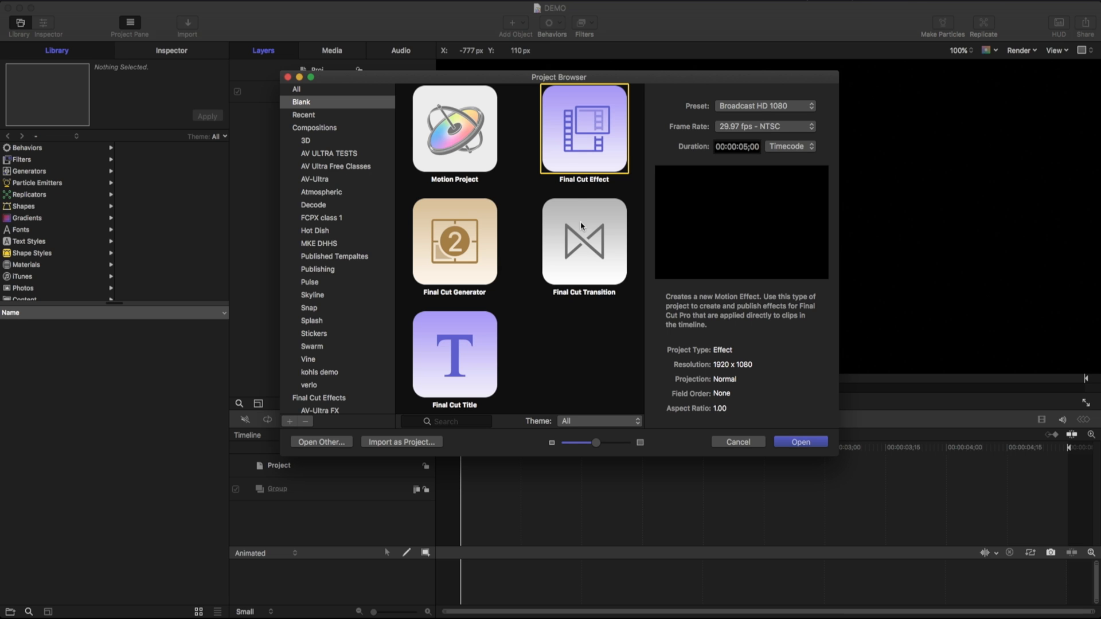
{"action": "left_click", "coordinate": [454, 242]}
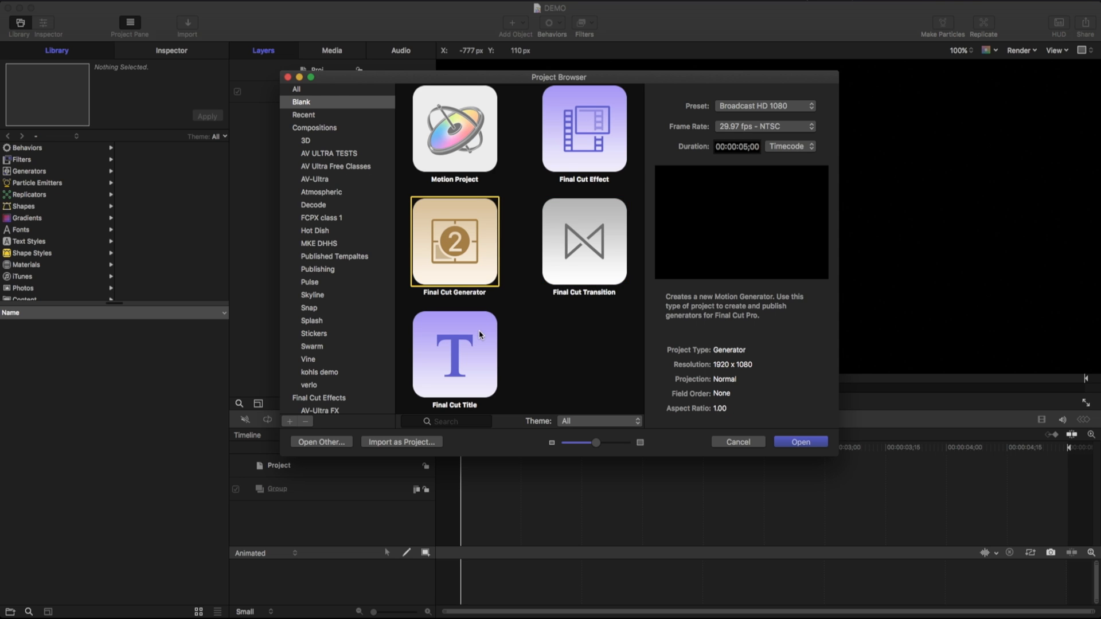
{"action": "left_click", "coordinate": [455, 354]}
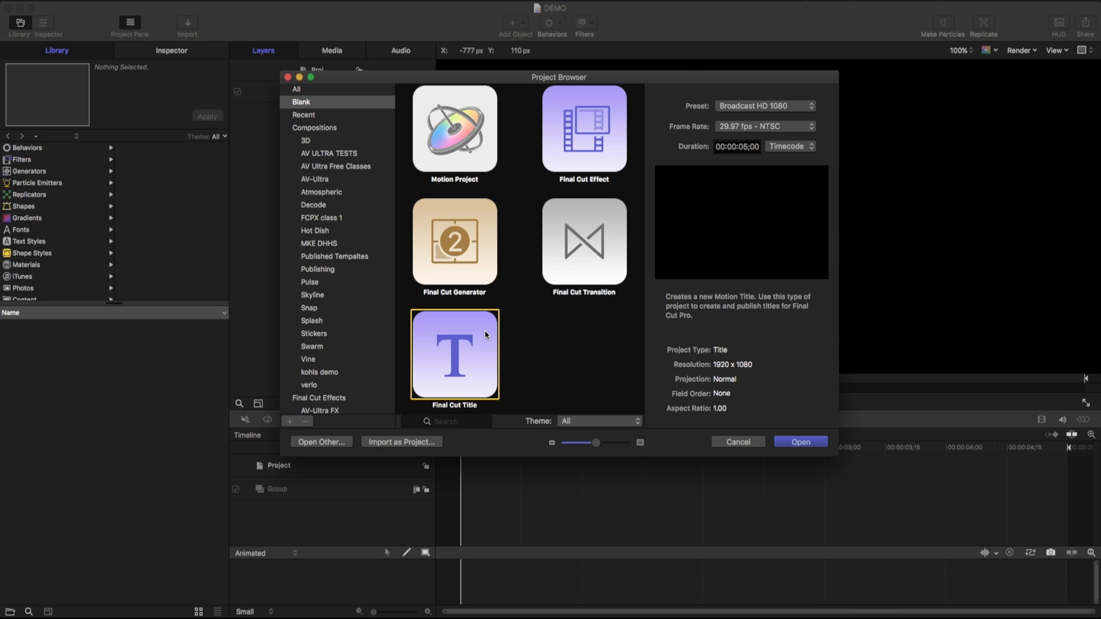
{"action": "left_click", "coordinate": [584, 242]}
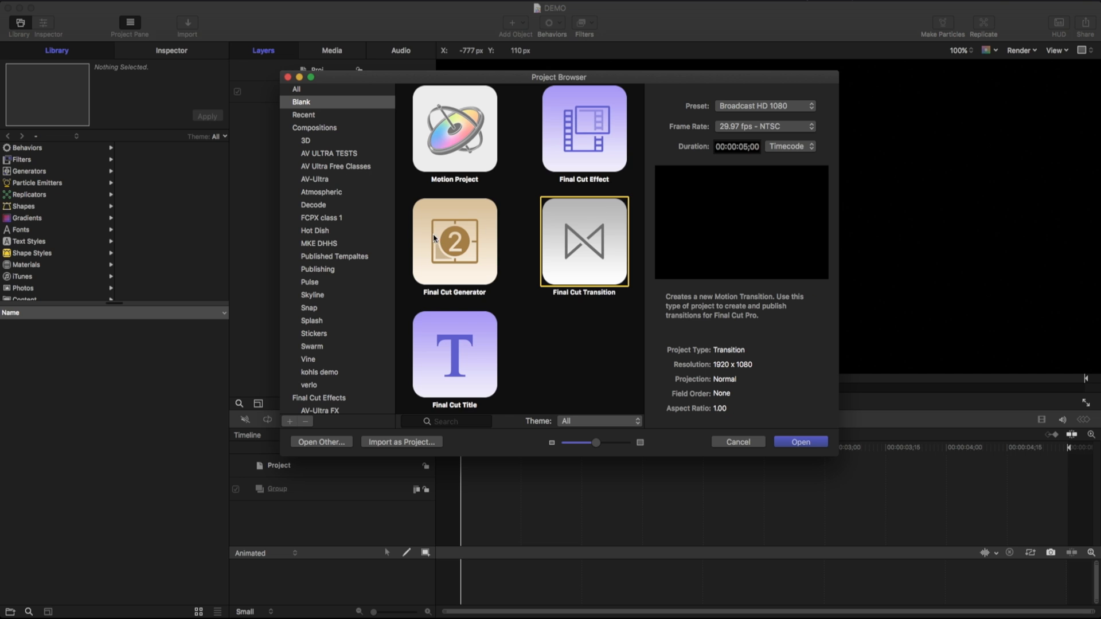
{"action": "left_click", "coordinate": [454, 354]}
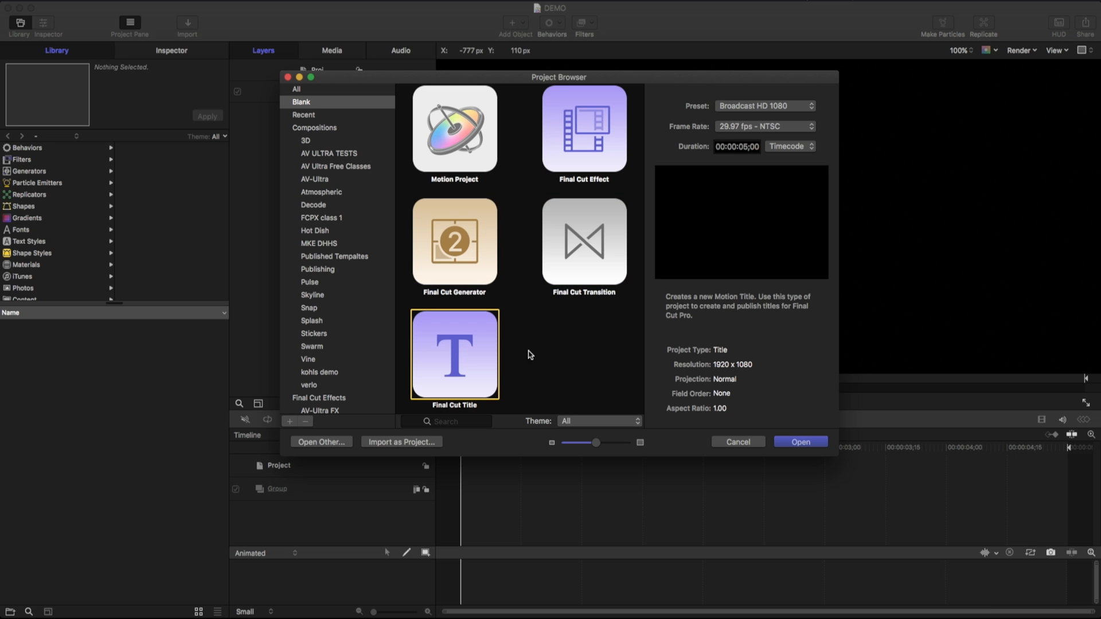
{"action": "left_click", "coordinate": [801, 442]}
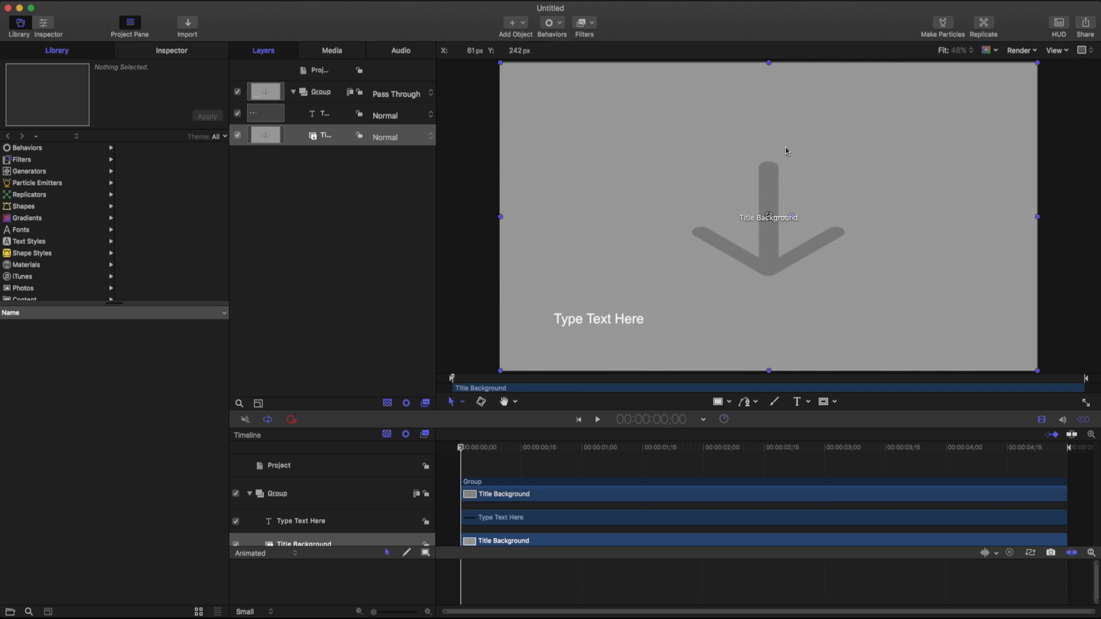
{"action": "mouse_move", "coordinate": [801, 197]}
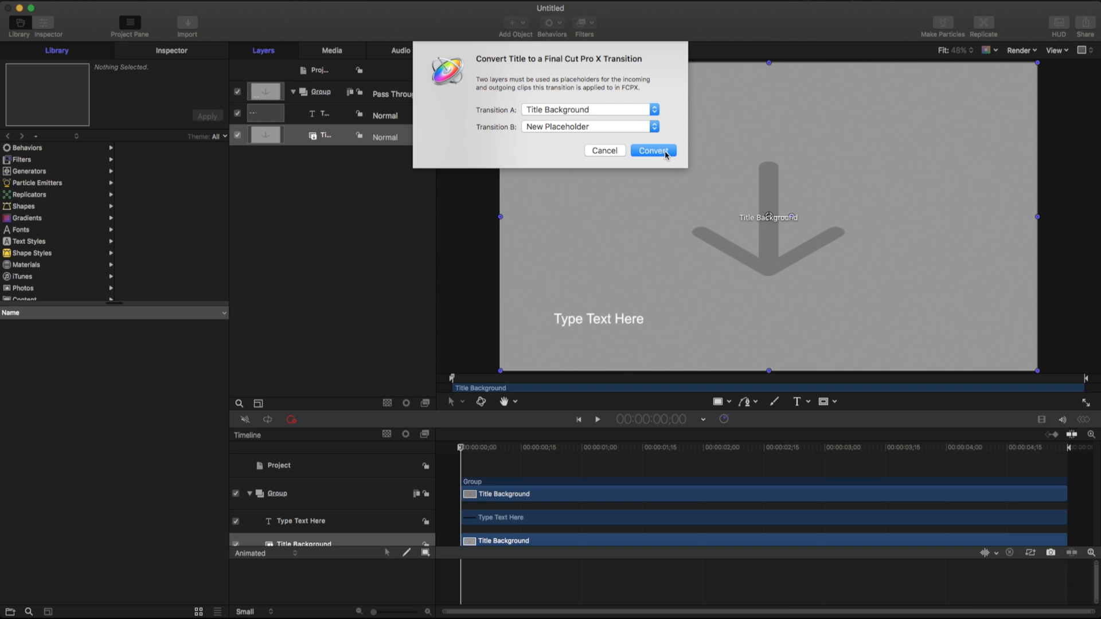
Step: Convert the title into a transition, select Transition A and begin publishing to Final Cut Pro
{"action": "left_click", "coordinate": [653, 150]}
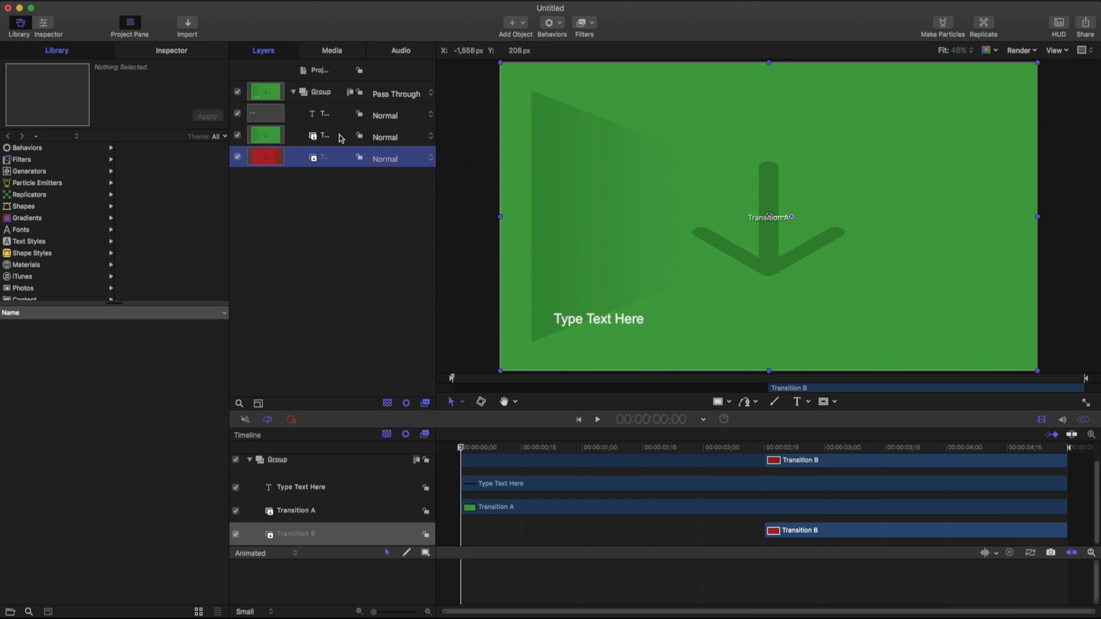
{"action": "mouse_move", "coordinate": [342, 140]}
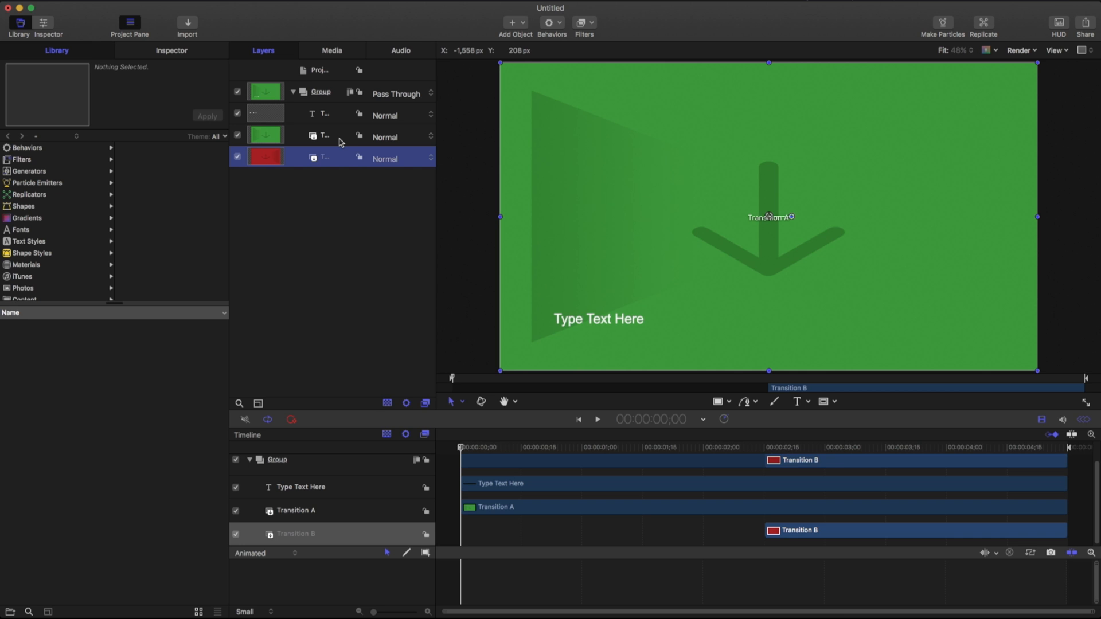
{"action": "left_click", "coordinate": [324, 136]}
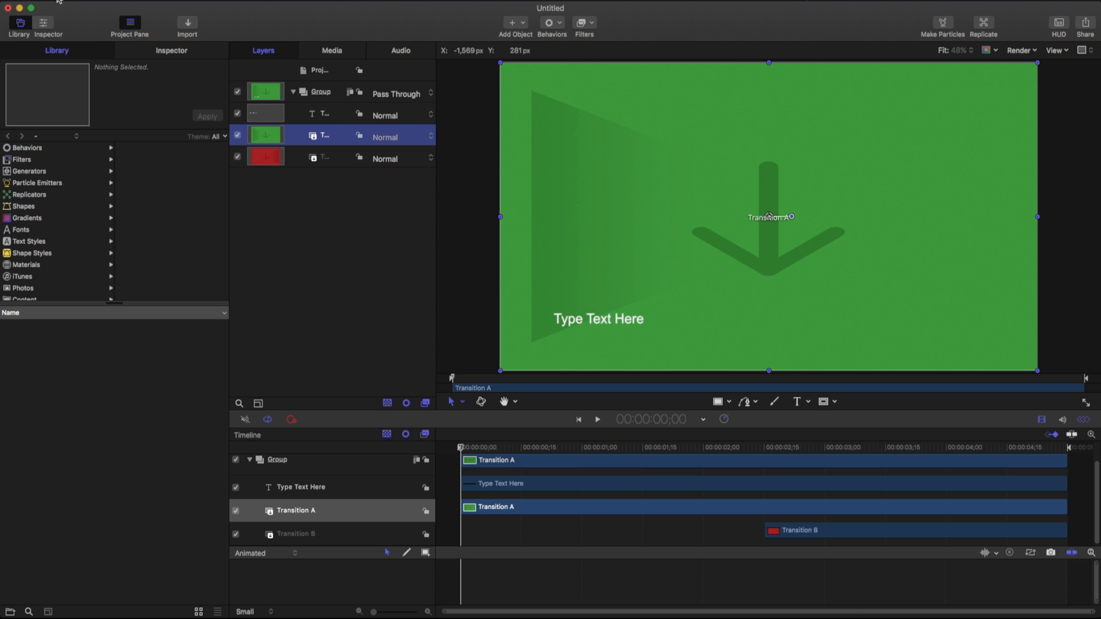
{"action": "left_click", "coordinate": [66, 2]}
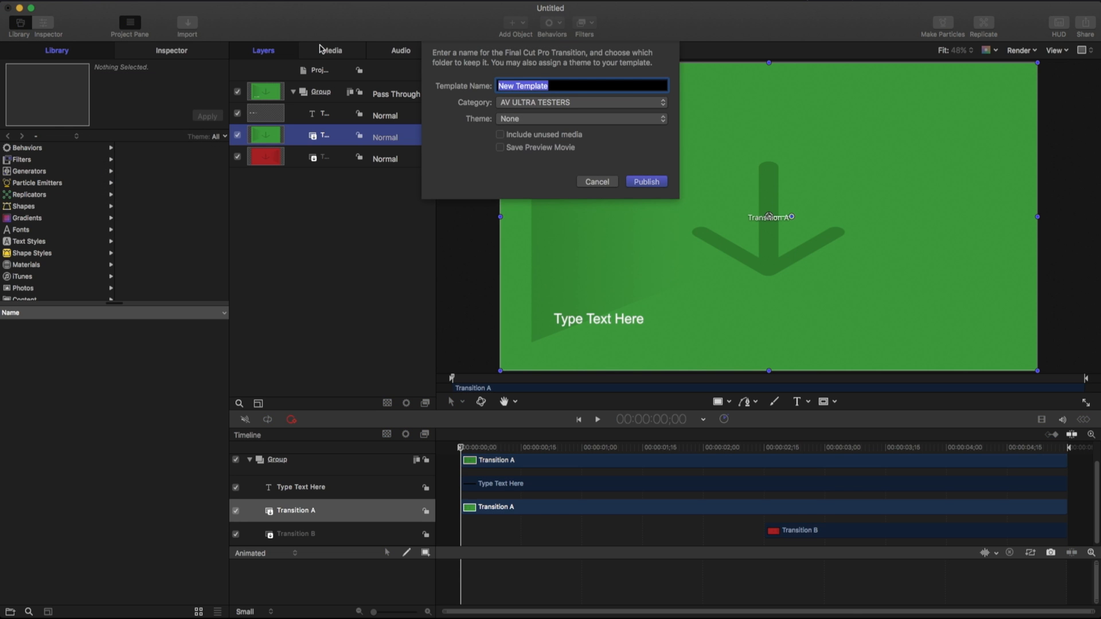
{"action": "mouse_move", "coordinate": [579, 64]}
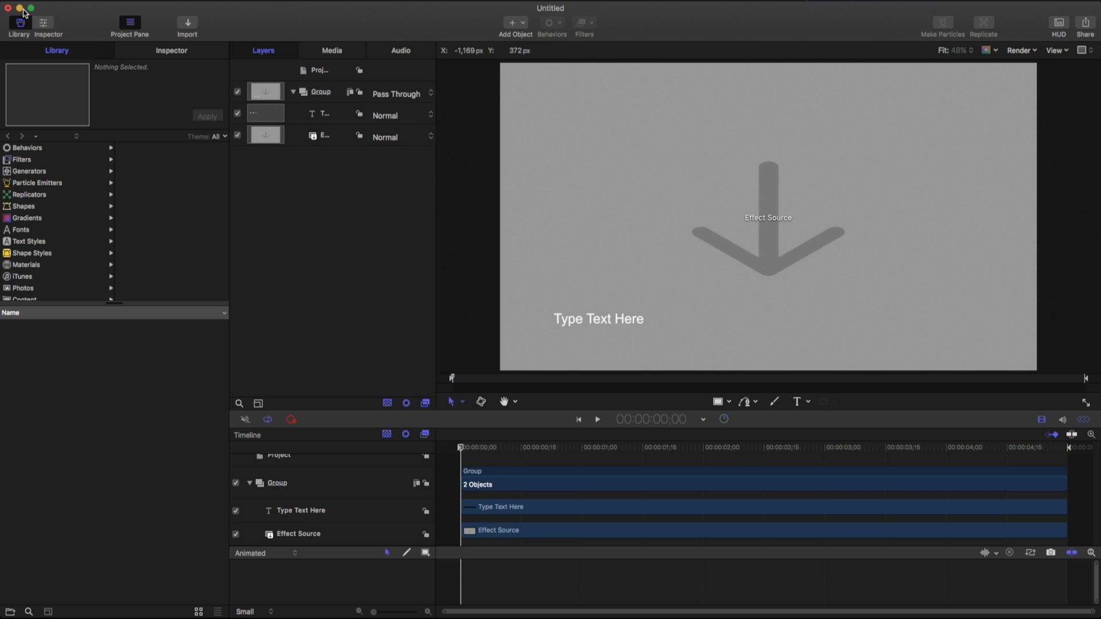
Step: Bring up the Publish Template dialog for the untitled Final Cut effect
{"action": "left_click", "coordinate": [16, 9]}
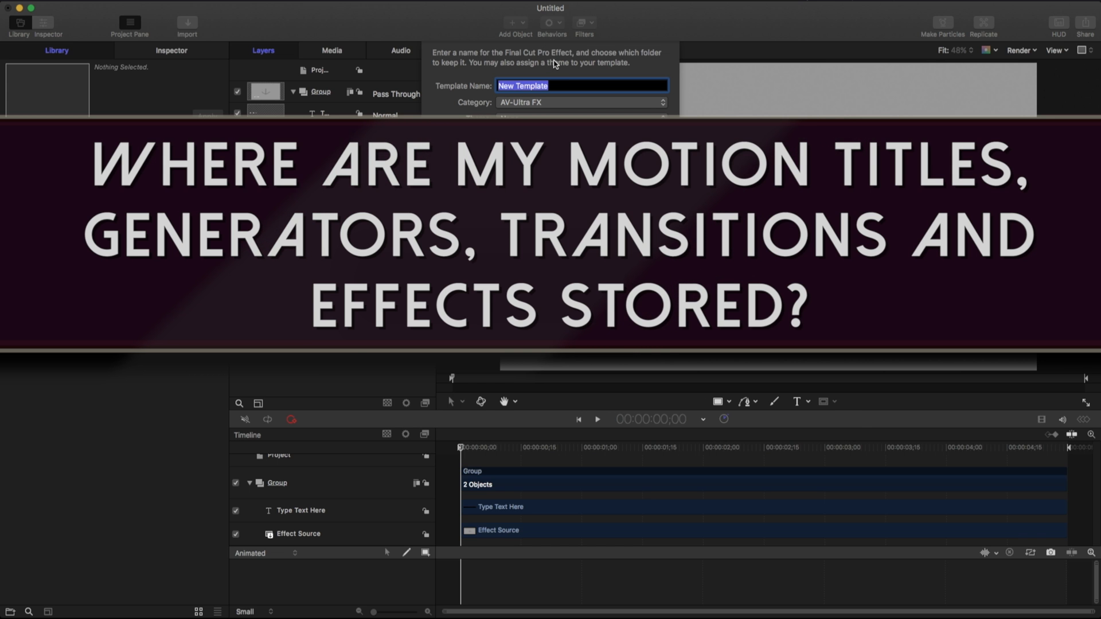
{"action": "mouse_move", "coordinate": [551, 53]}
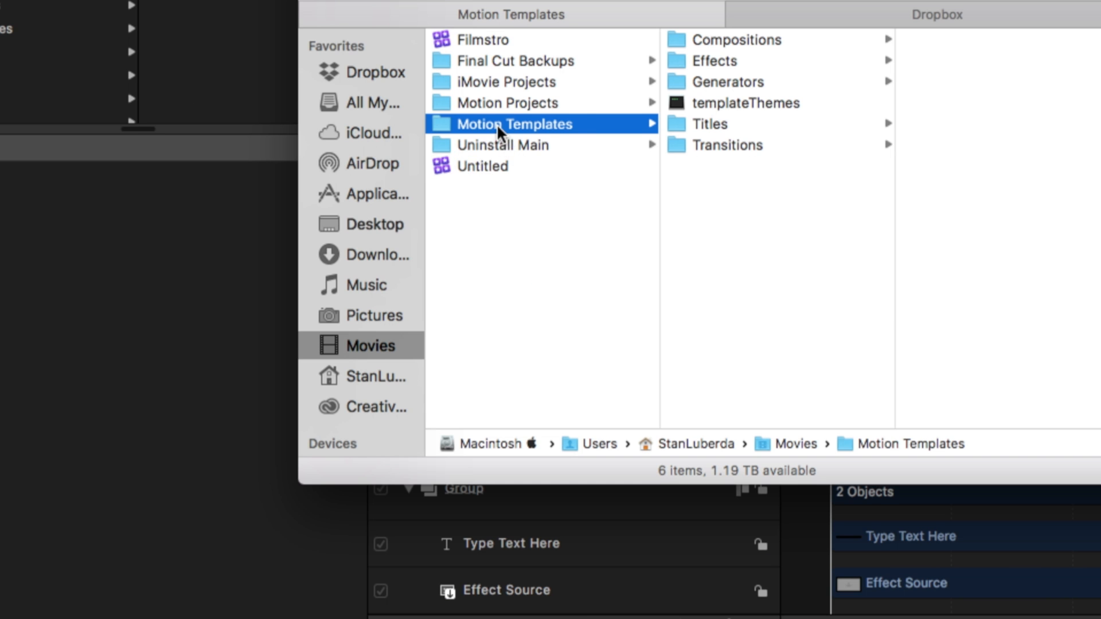
{"action": "mouse_move", "coordinate": [713, 63]}
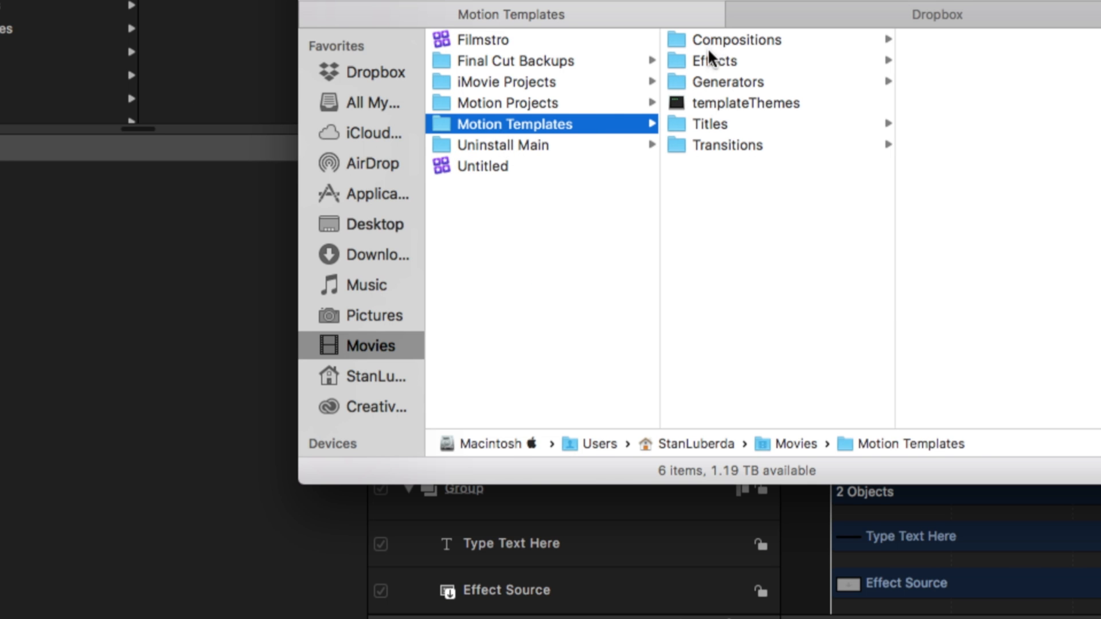
Step: Browse the Effects and Generators template folders, then go into Titles > AV-Ultra
{"action": "left_click", "coordinate": [713, 61]}
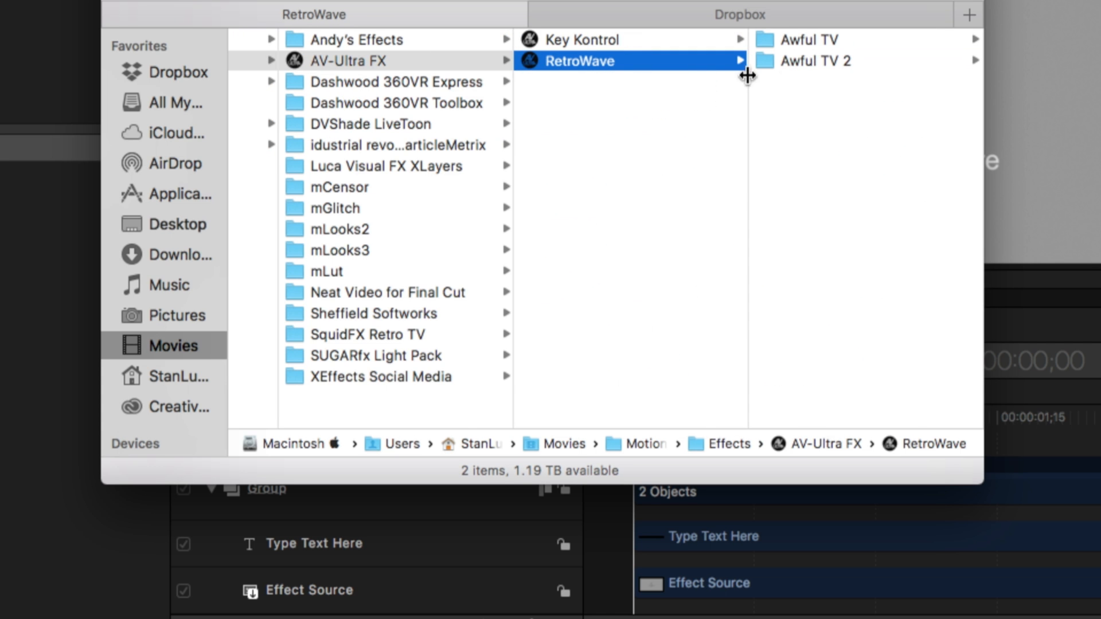
{"action": "left_click", "coordinate": [822, 61]}
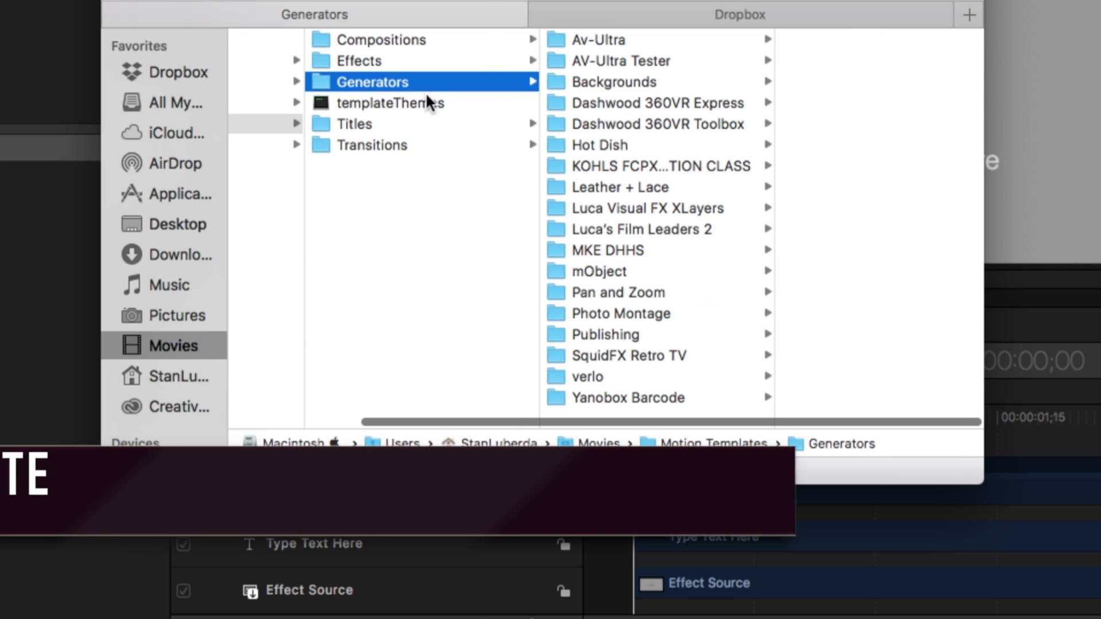
{"action": "left_click", "coordinate": [610, 39]}
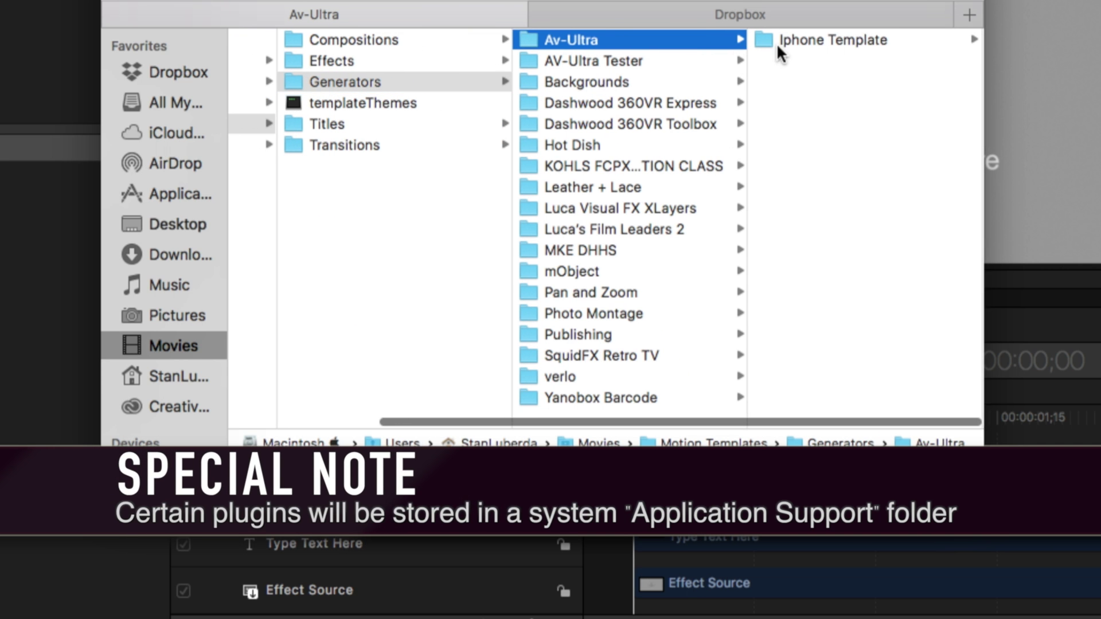
{"action": "left_click", "coordinate": [327, 124]}
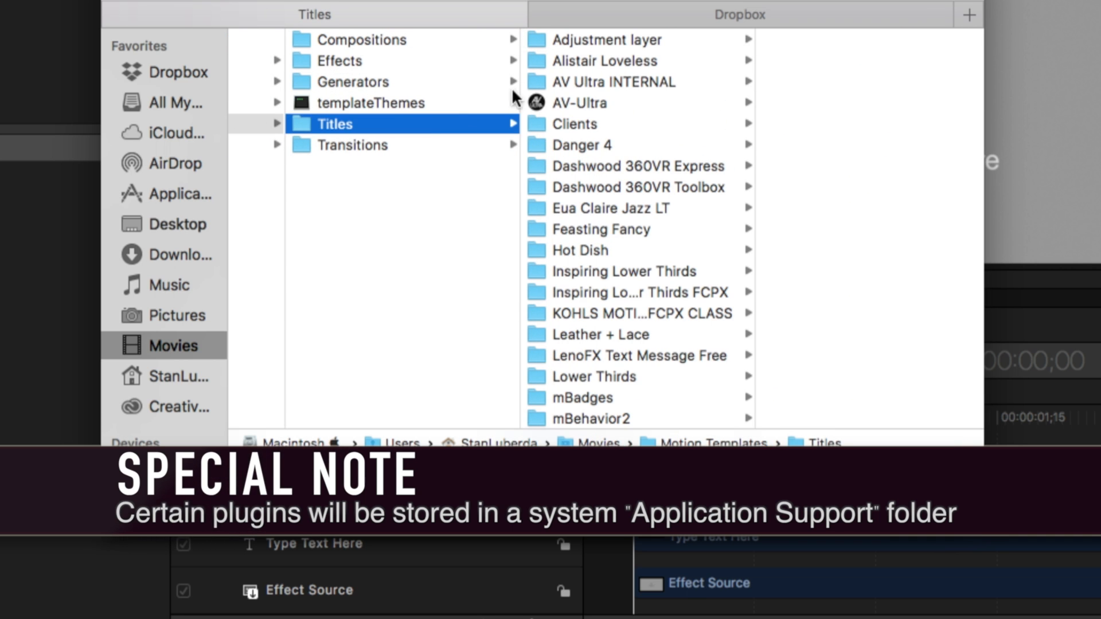
{"action": "left_click", "coordinate": [579, 104]}
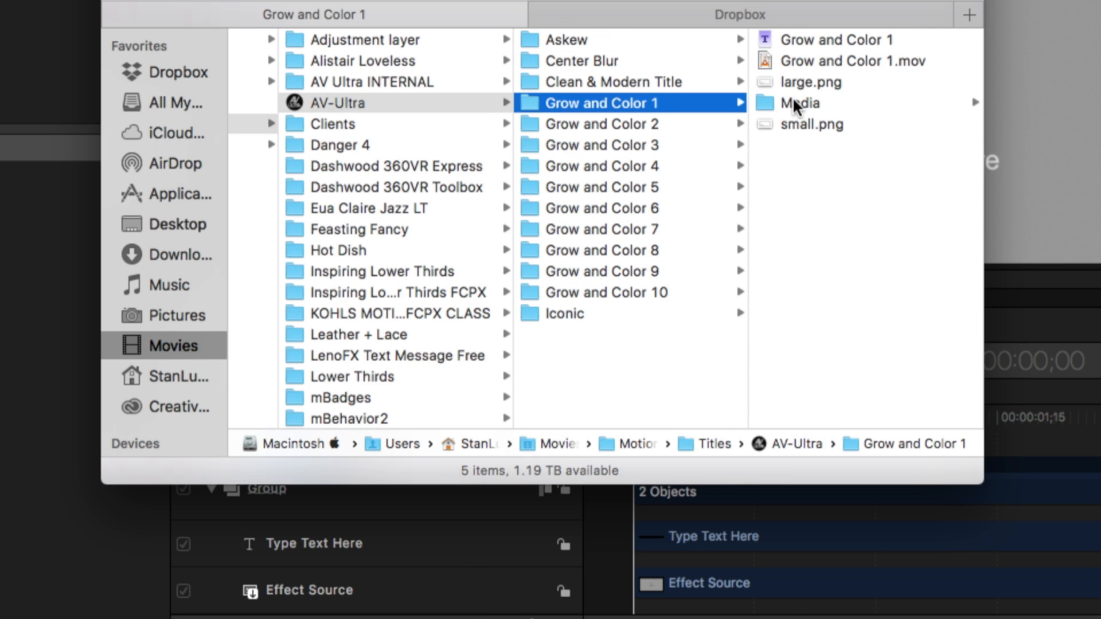
Step: Inspect Grow and Color 1: its template file, preview movie, large.png and small.png thumbnails
{"action": "left_click", "coordinate": [826, 39]}
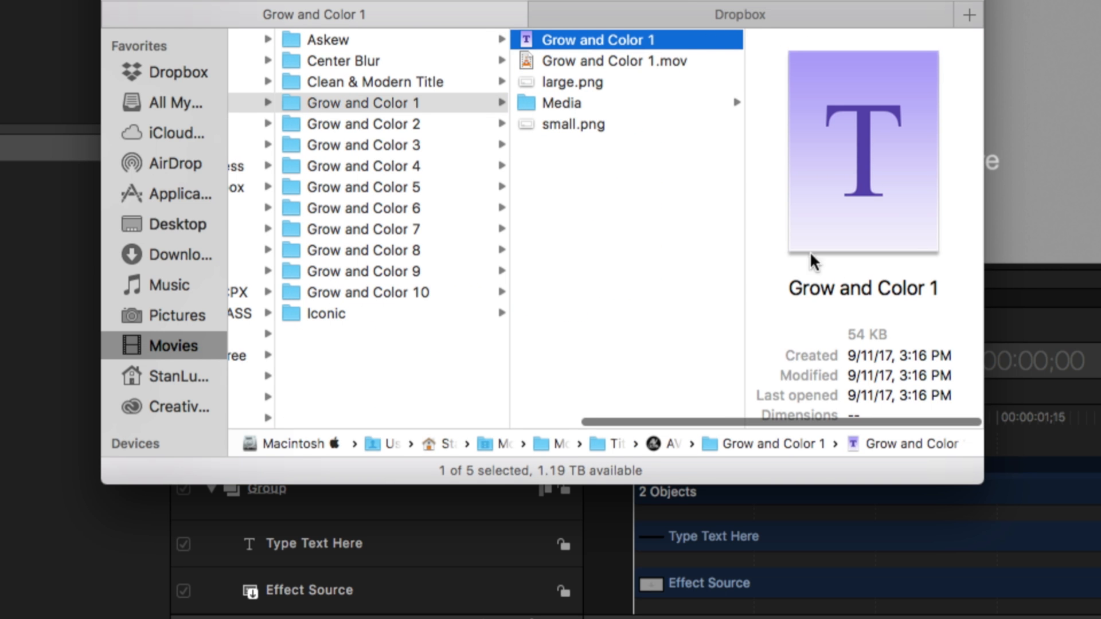
{"action": "left_click", "coordinate": [604, 61]}
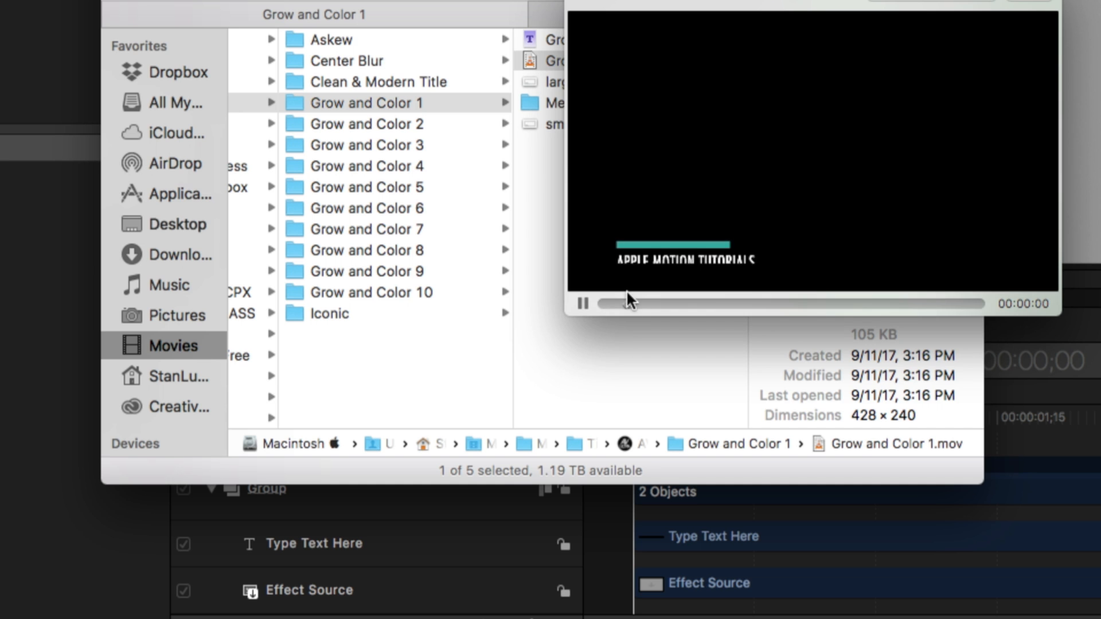
{"action": "left_click", "coordinate": [573, 83]}
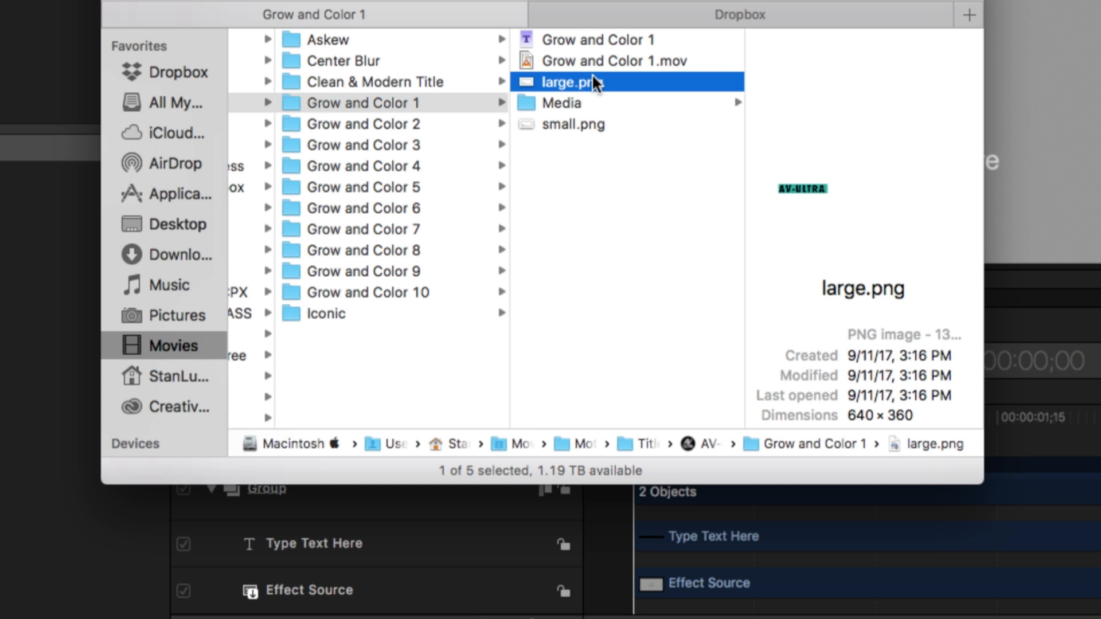
{"action": "left_click", "coordinate": [574, 124]}
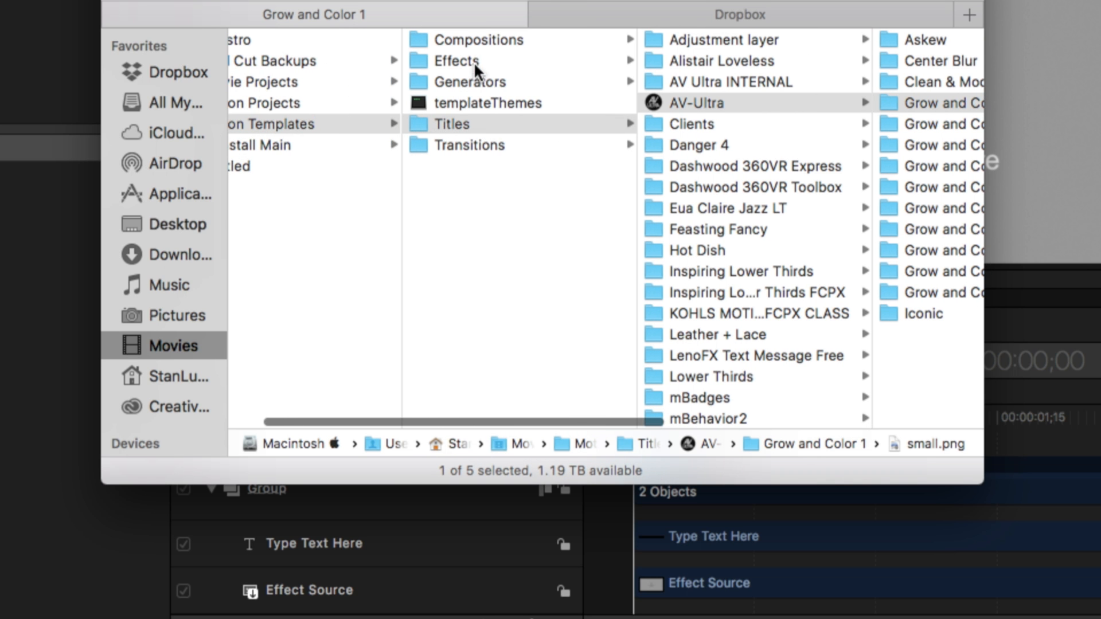
{"action": "mouse_move", "coordinate": [494, 128]}
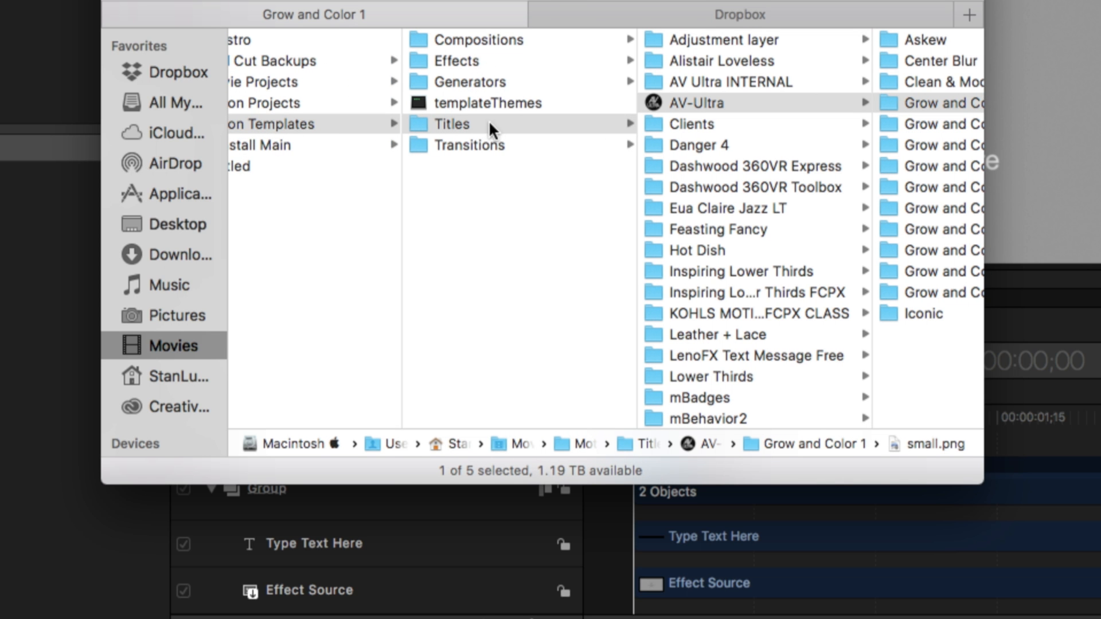
{"action": "mouse_move", "coordinate": [625, 119]}
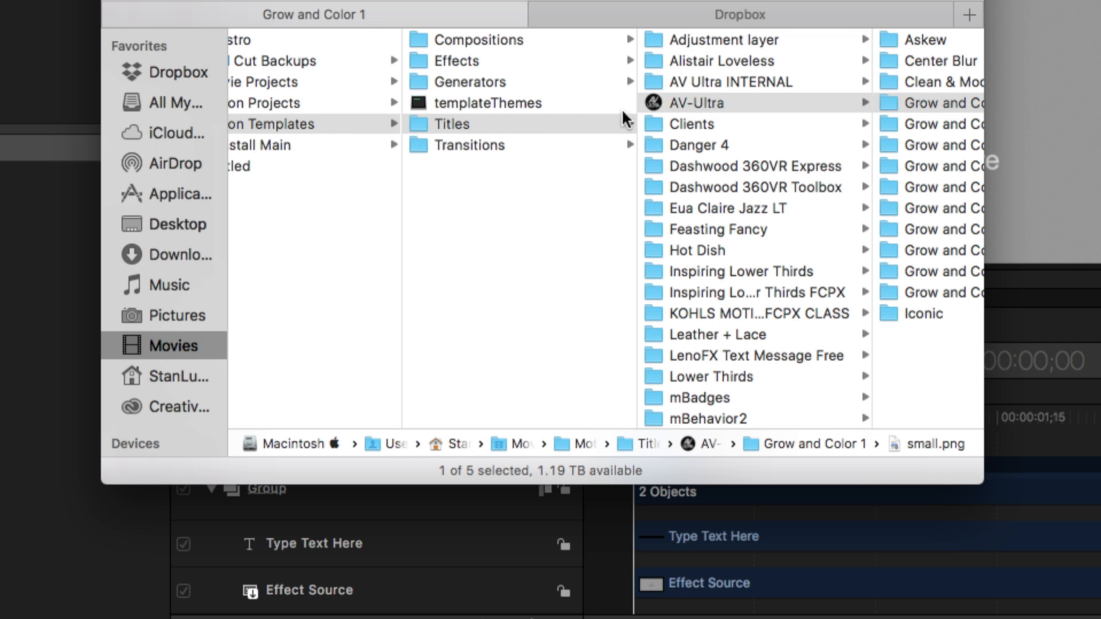
{"action": "mouse_move", "coordinate": [447, 104]}
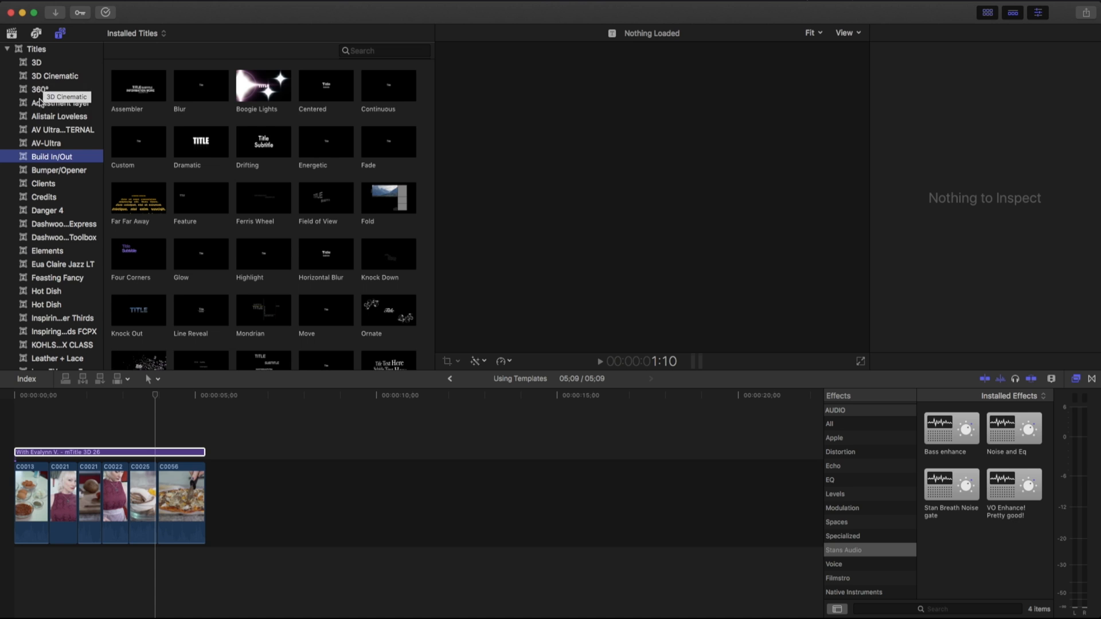
{"action": "mouse_move", "coordinate": [44, 200]}
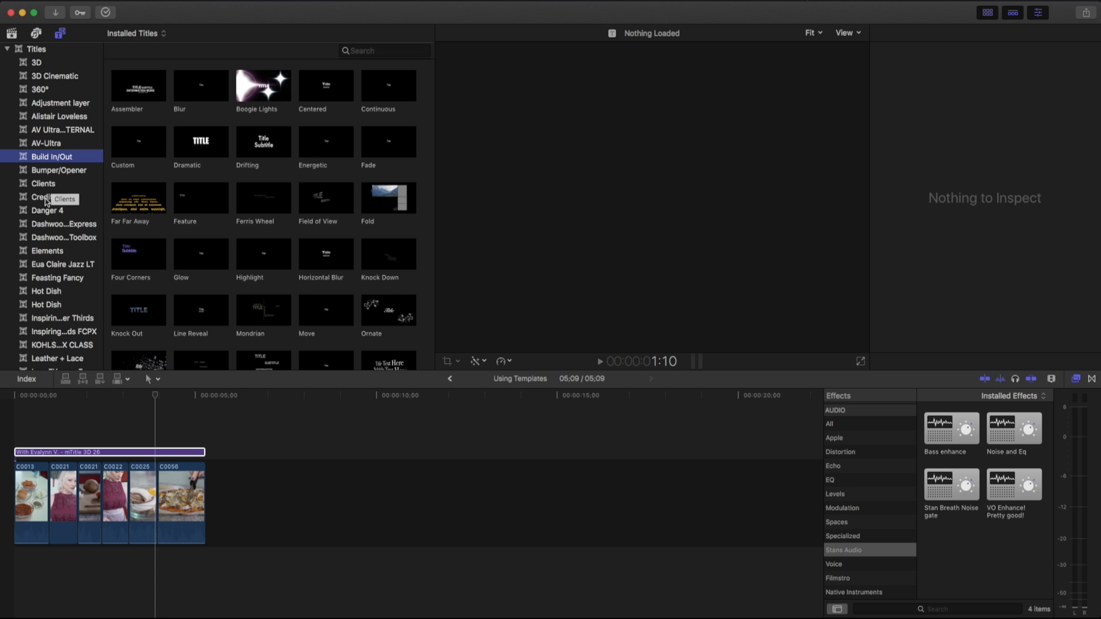
Step: In the AV-Ultra titles, bring up Askew 2's context menu showing Open in Motion and Reveal in Finder
{"action": "right_click", "coordinate": [263, 86]}
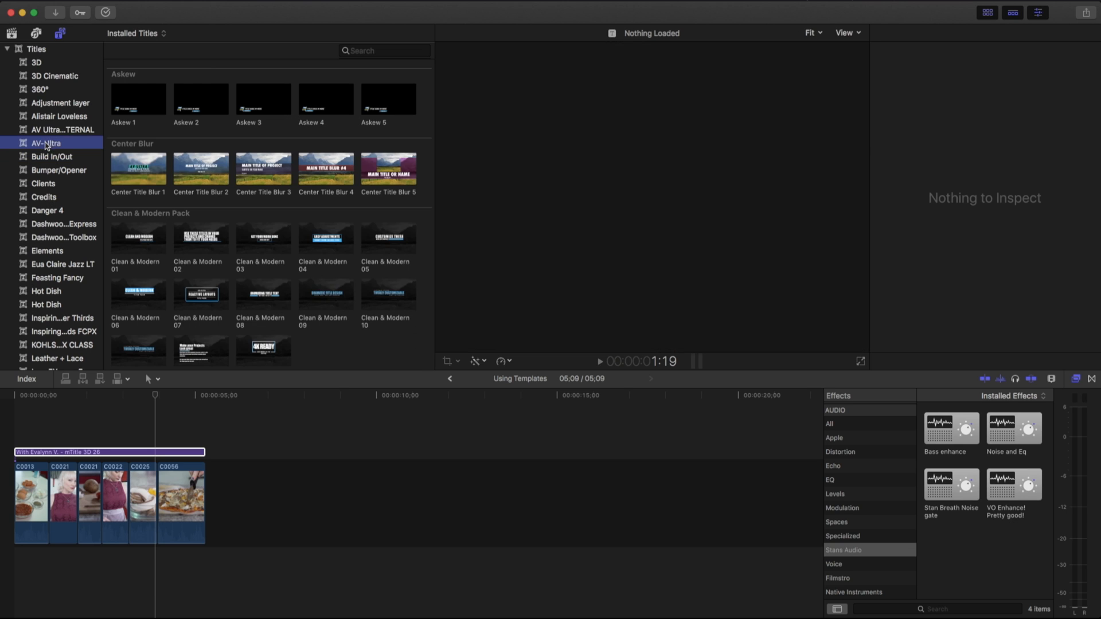
{"action": "right_click", "coordinate": [201, 99]}
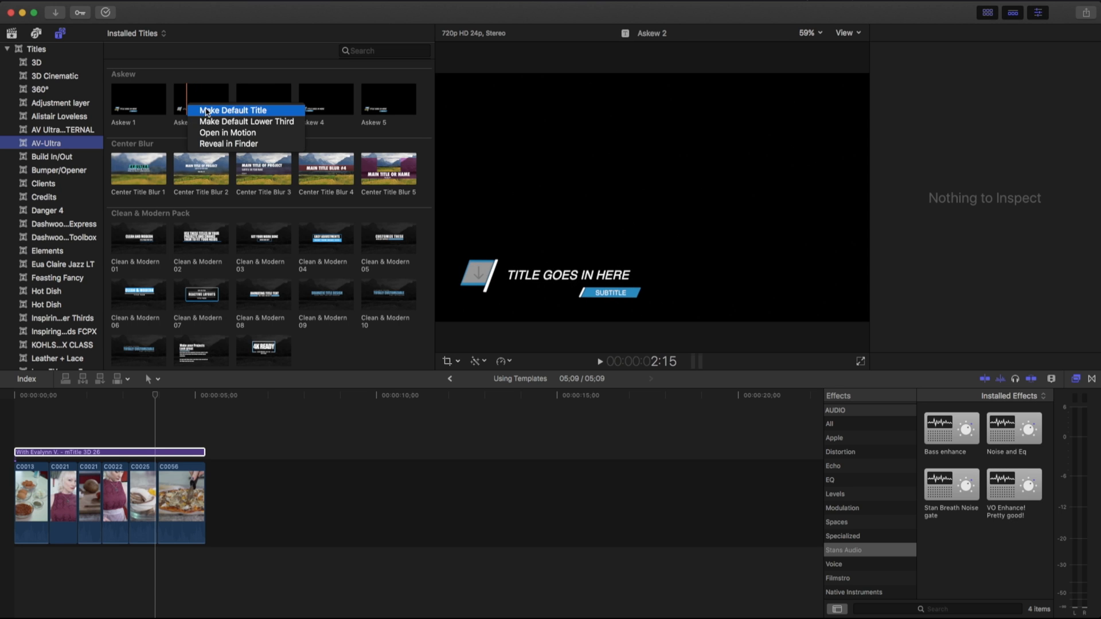
{"action": "mouse_move", "coordinate": [221, 133]}
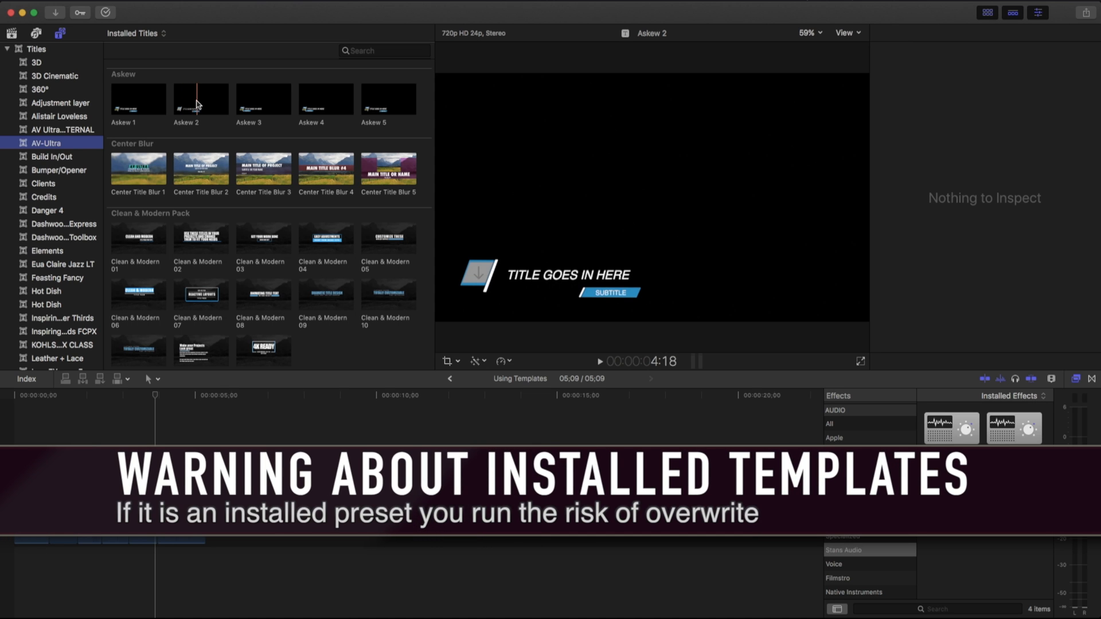
{"action": "right_click", "coordinate": [200, 103]}
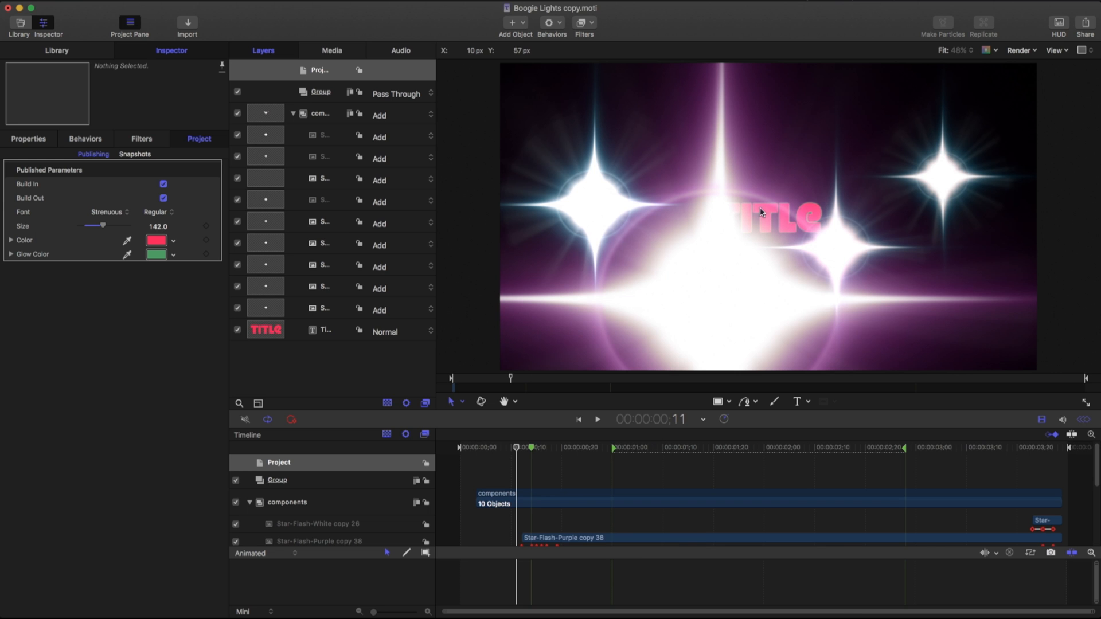
Step: Enlarge the TITLE text by raising its published Size slider to 426
{"action": "left_click_drag", "start_coordinate": [105, 226], "coordinate": [129, 226]}
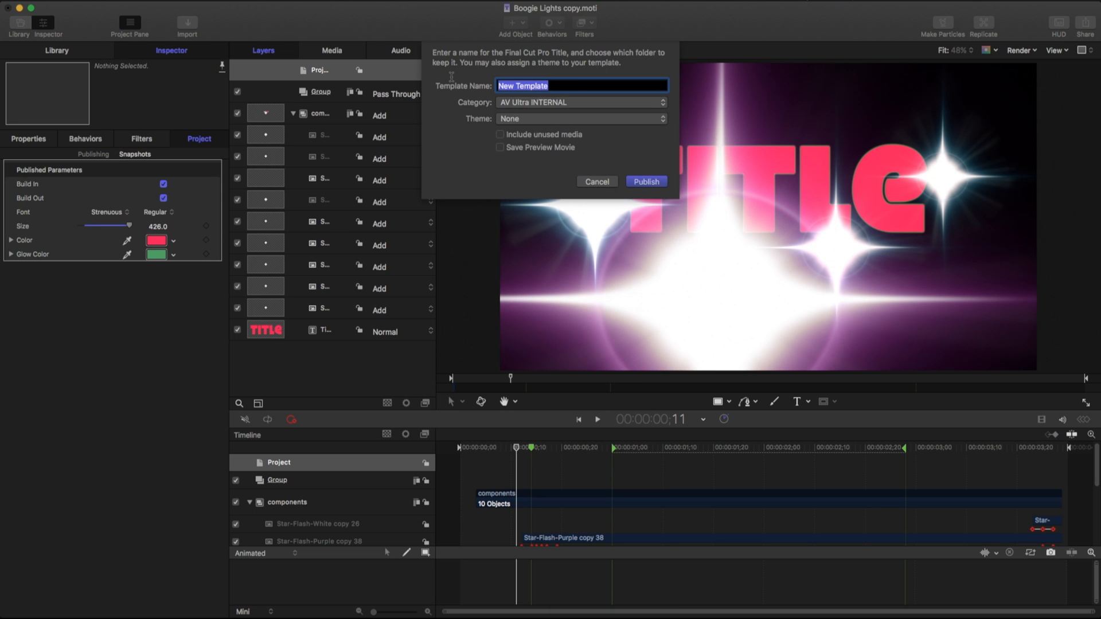
{"action": "type", "text": "Boogie lights"}
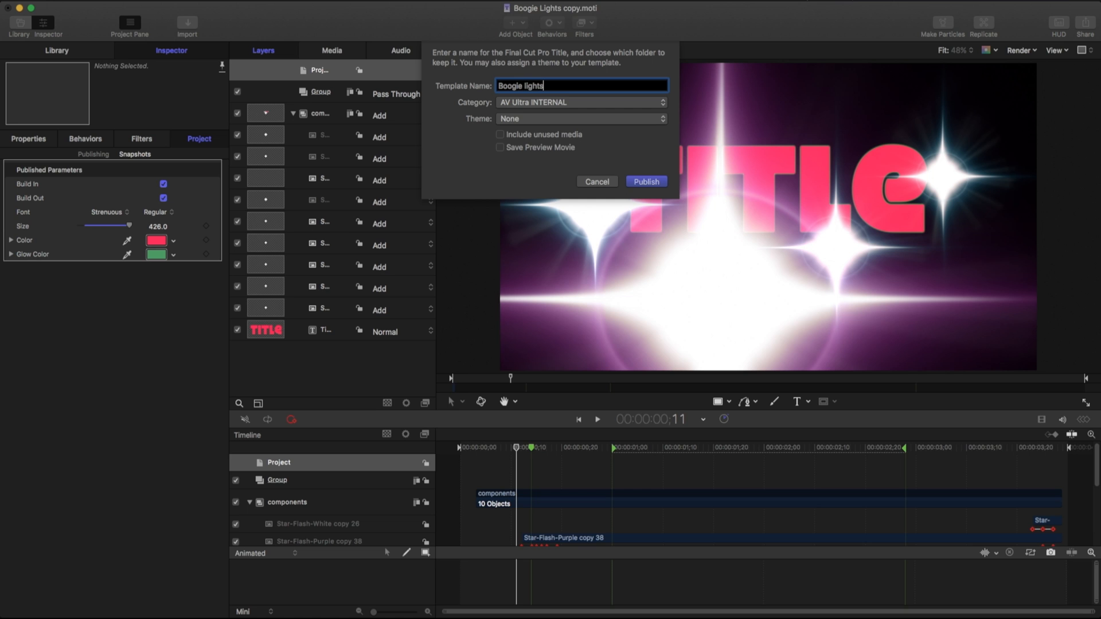
{"action": "left_click", "coordinate": [582, 102]}
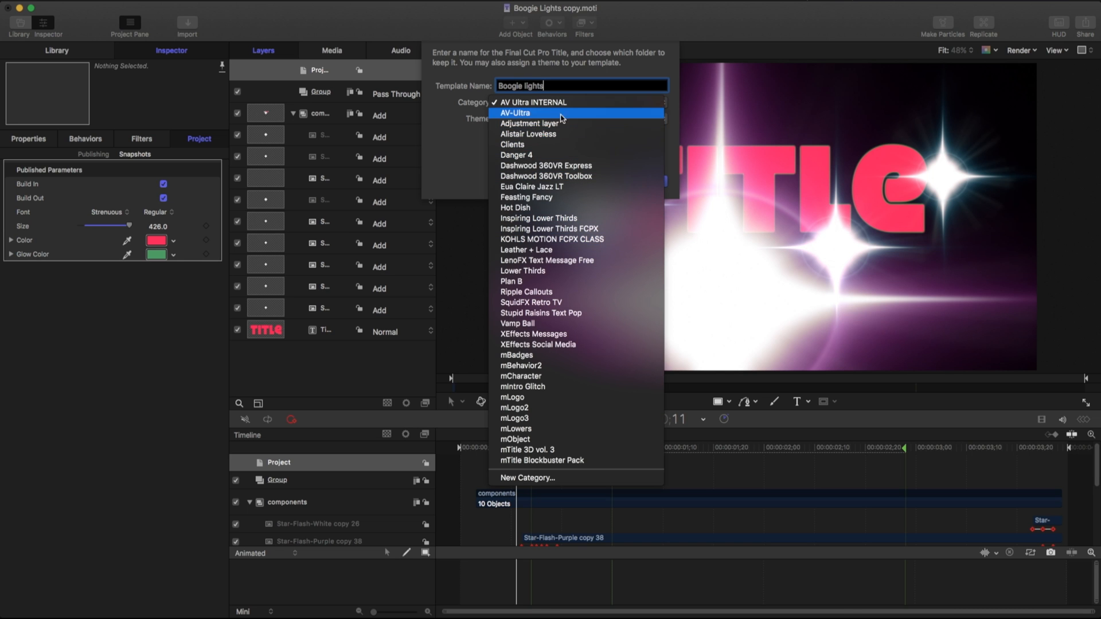
{"action": "mouse_move", "coordinate": [562, 102]}
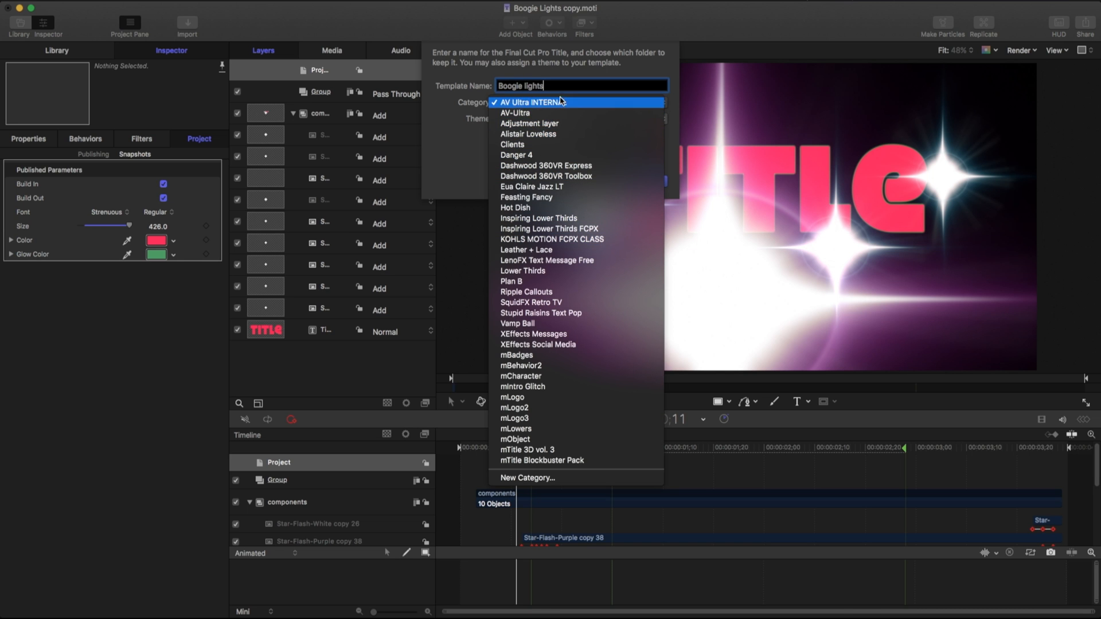
{"action": "mouse_move", "coordinate": [468, 133]}
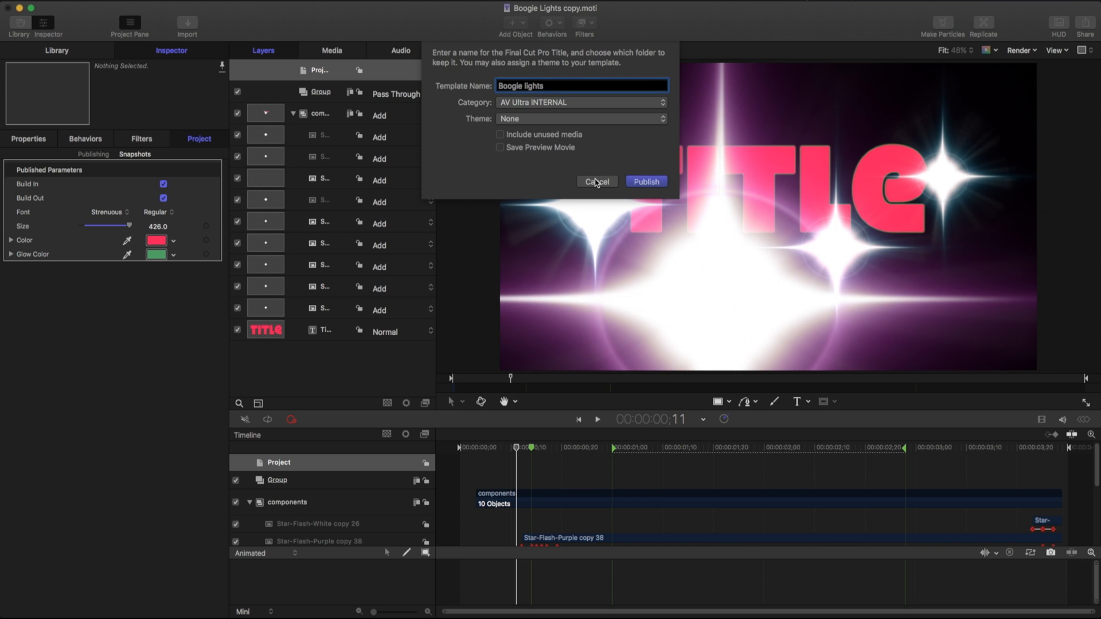
{"action": "left_click", "coordinate": [597, 181]}
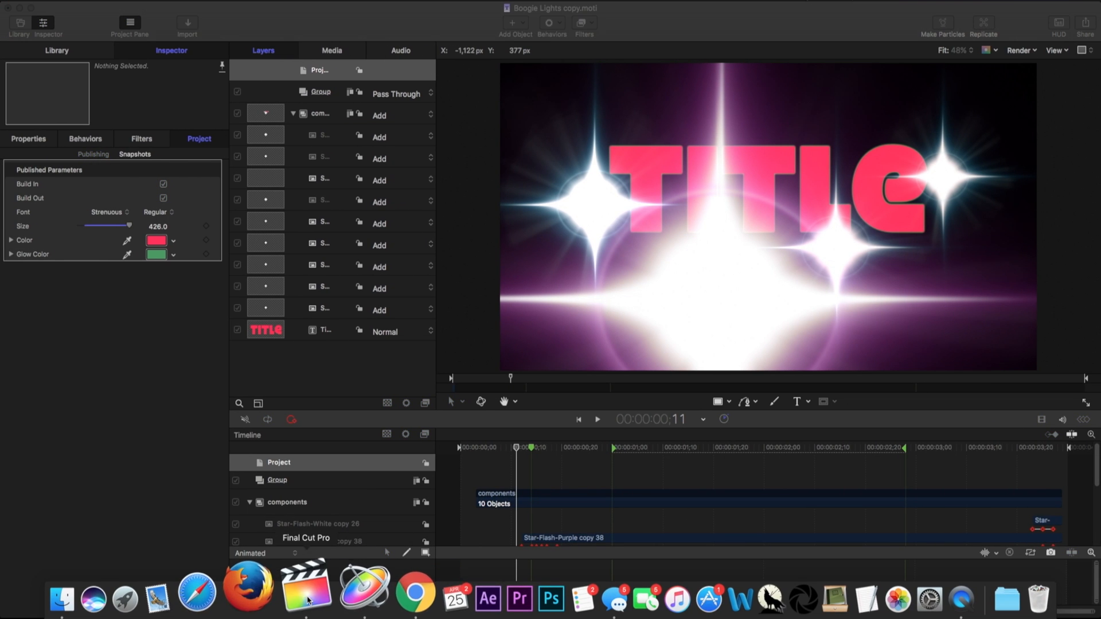
Step: Return to Final Cut Pro and browse the AV-Ultra titles category (Askew, Center Blur, Clean & Modern)
{"action": "left_click", "coordinate": [306, 594]}
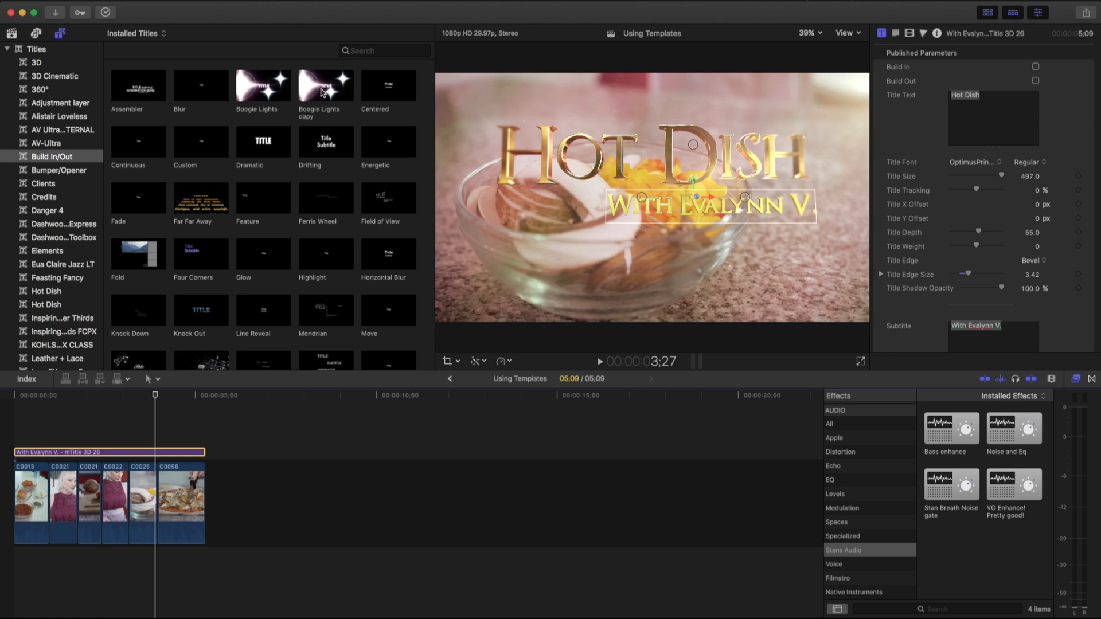
{"action": "mouse_move", "coordinate": [319, 87]}
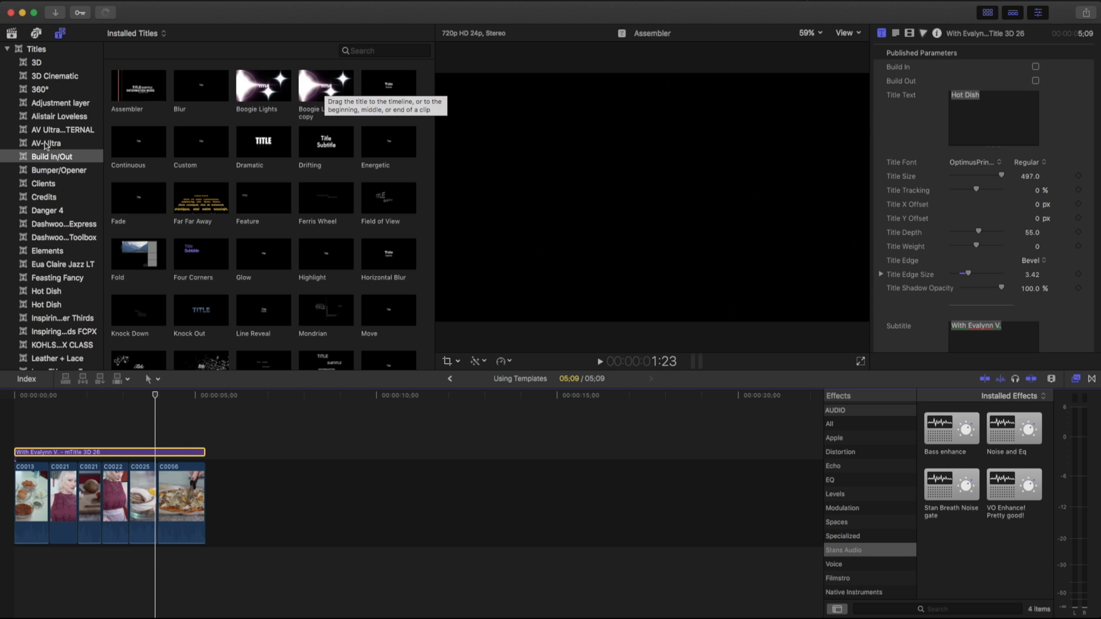
{"action": "left_click", "coordinate": [45, 142]}
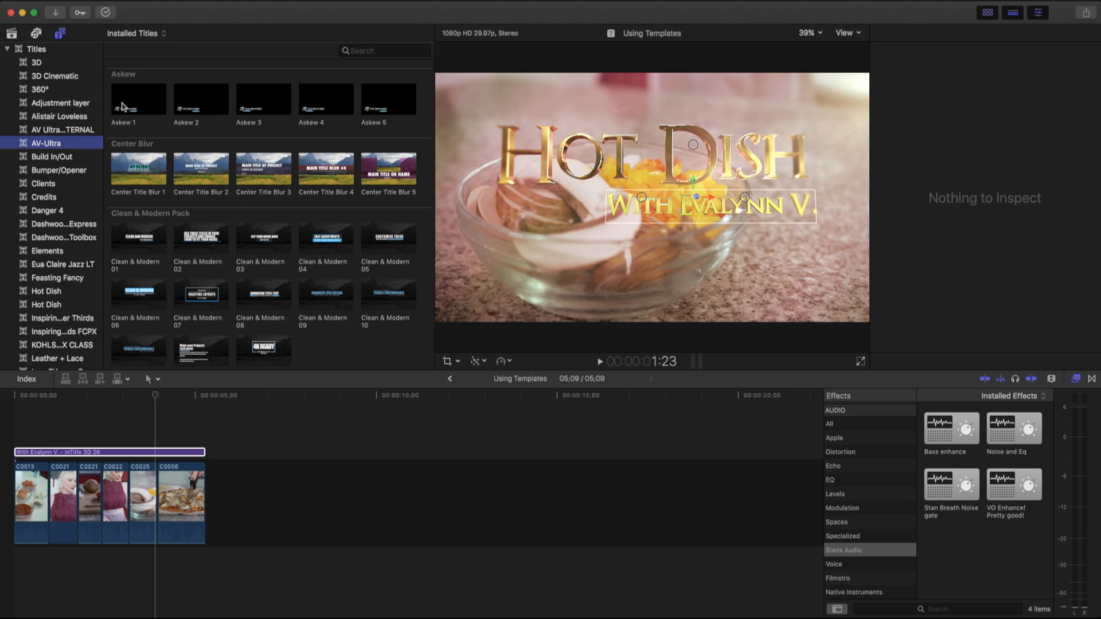
{"action": "mouse_move", "coordinate": [128, 101]}
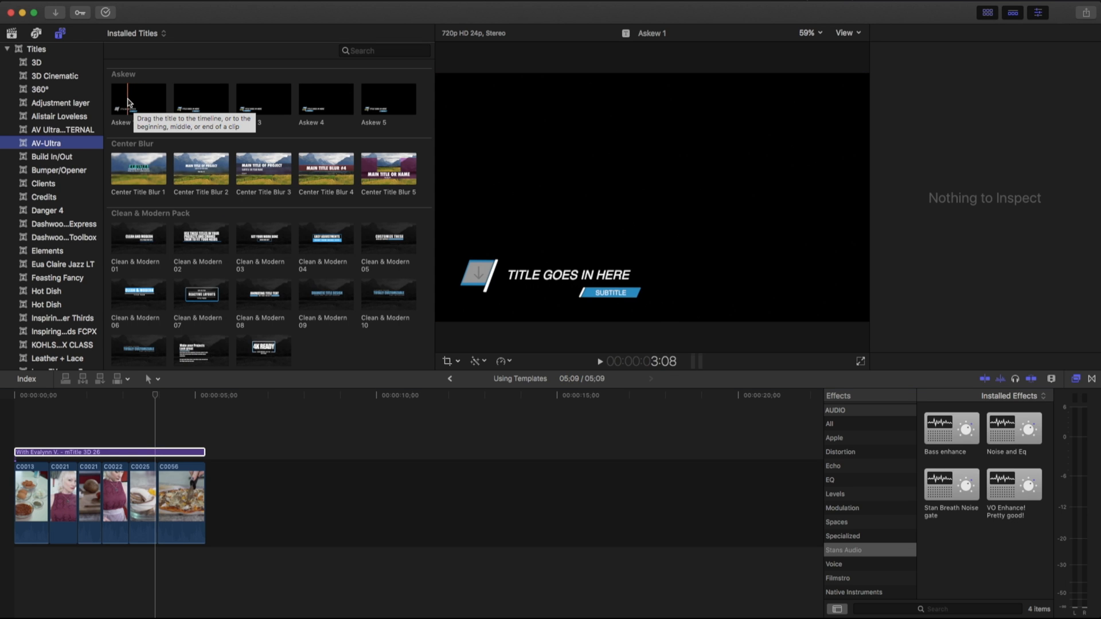